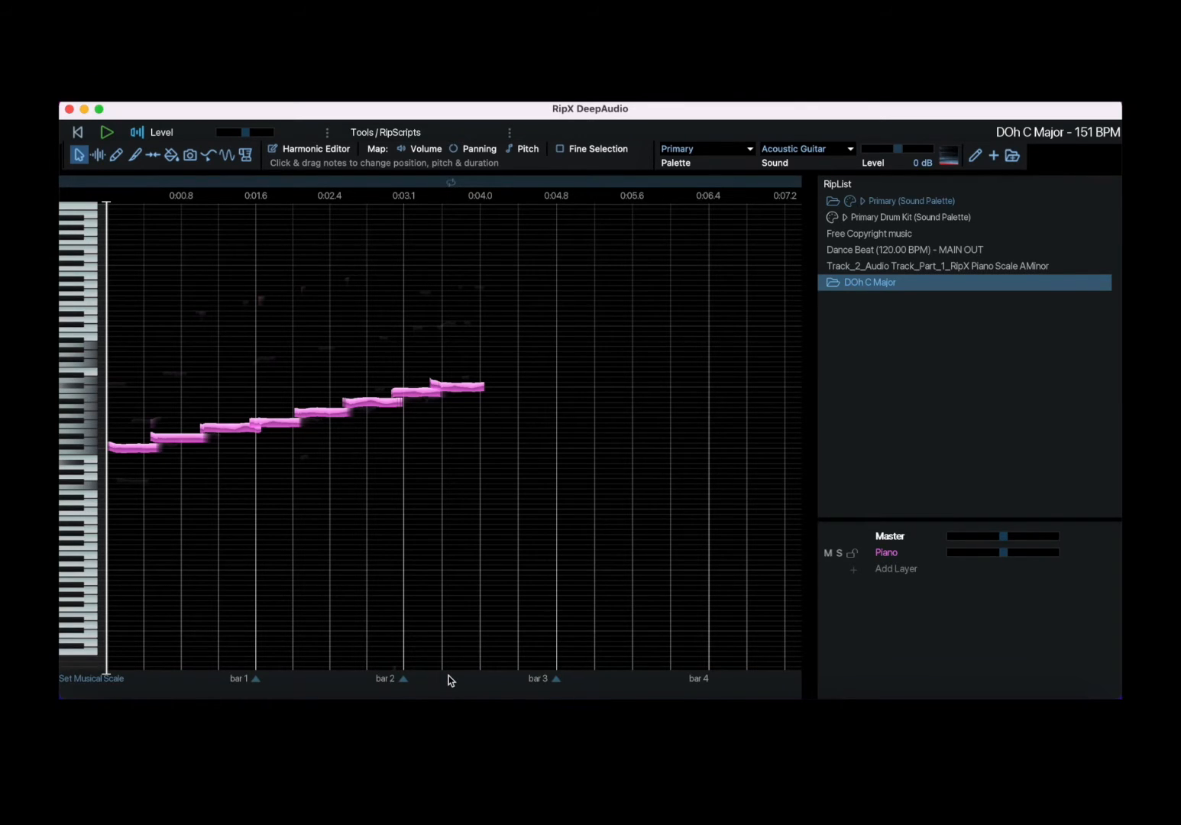
mouse_move(436, 655)
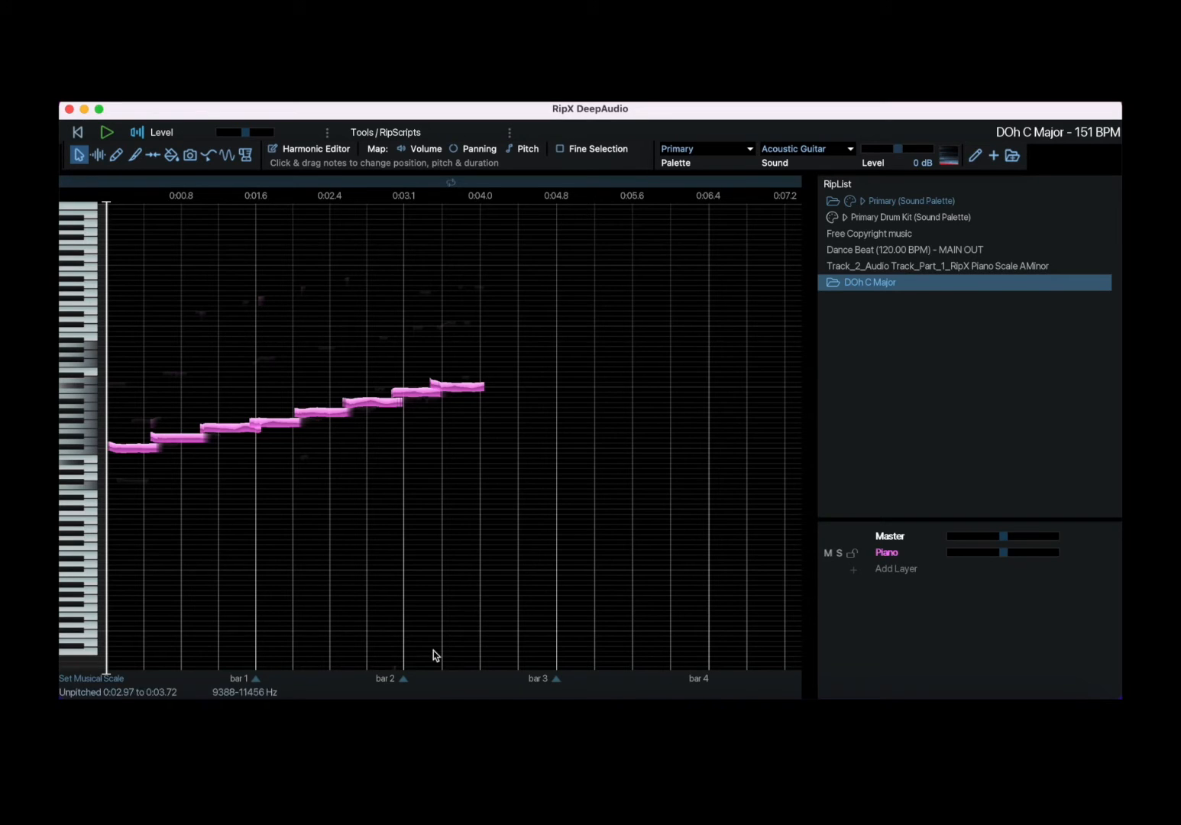
mouse_move(193, 339)
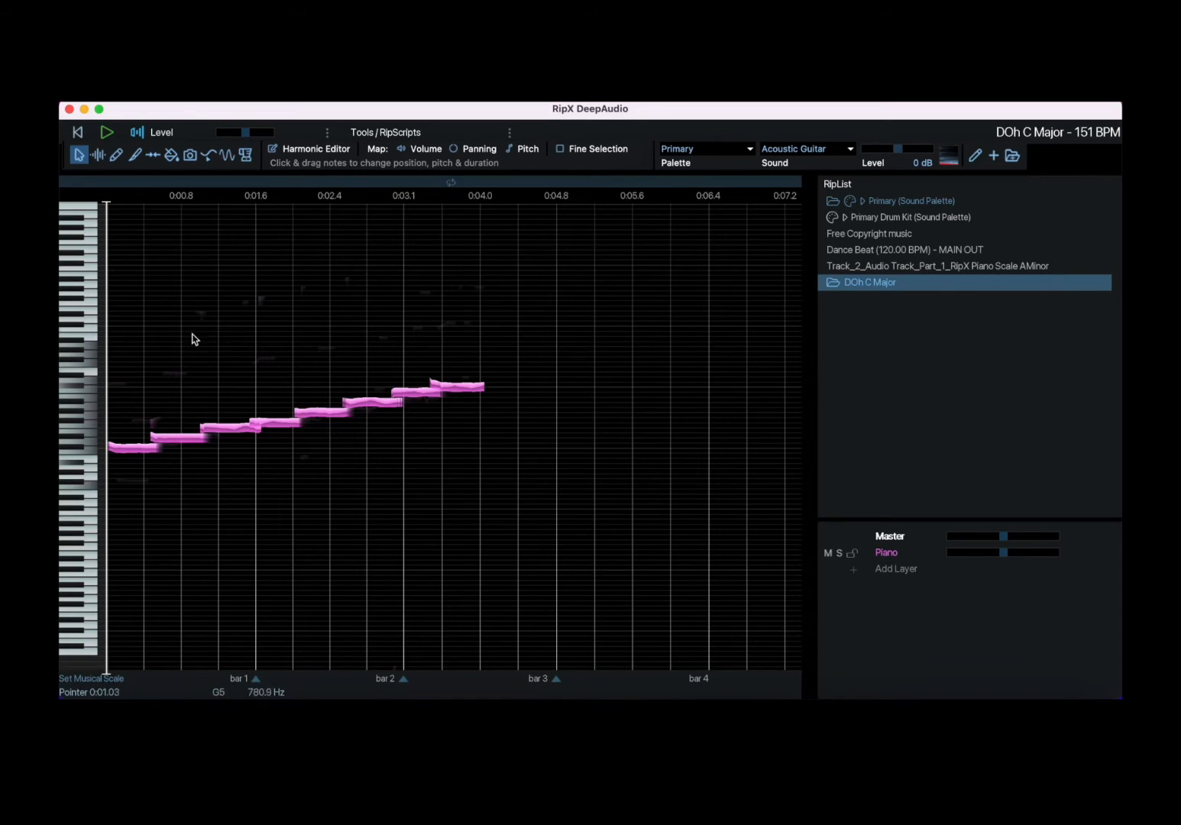
mouse_move(426, 289)
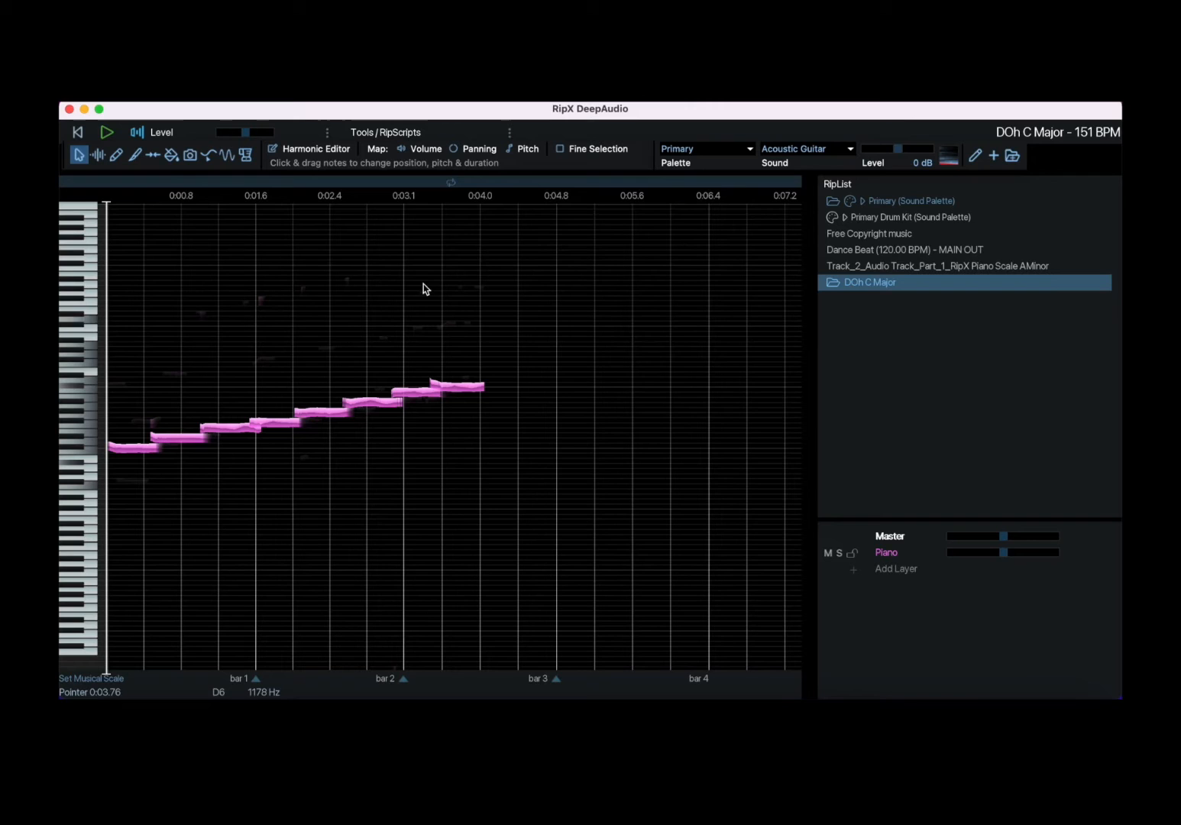
Play the rising C major piano scale once, then stop playback
left_click(107, 132)
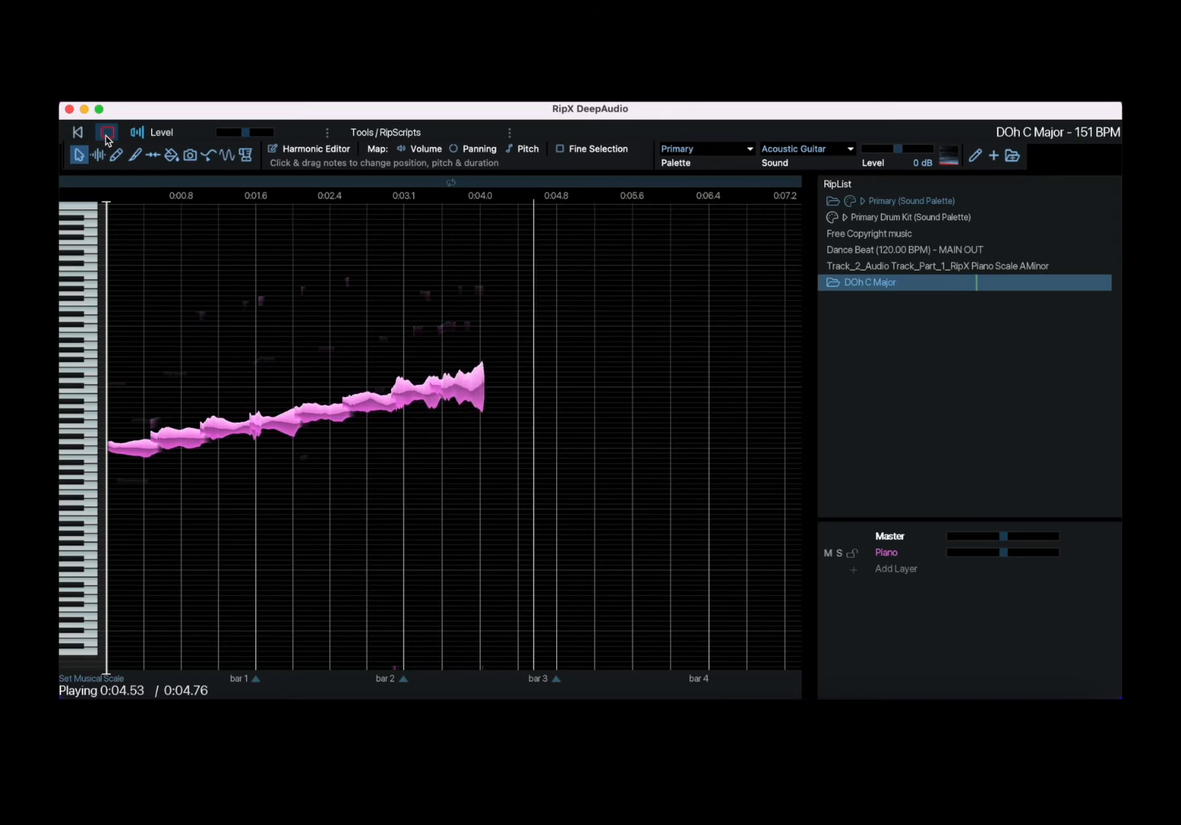
left_click(107, 131)
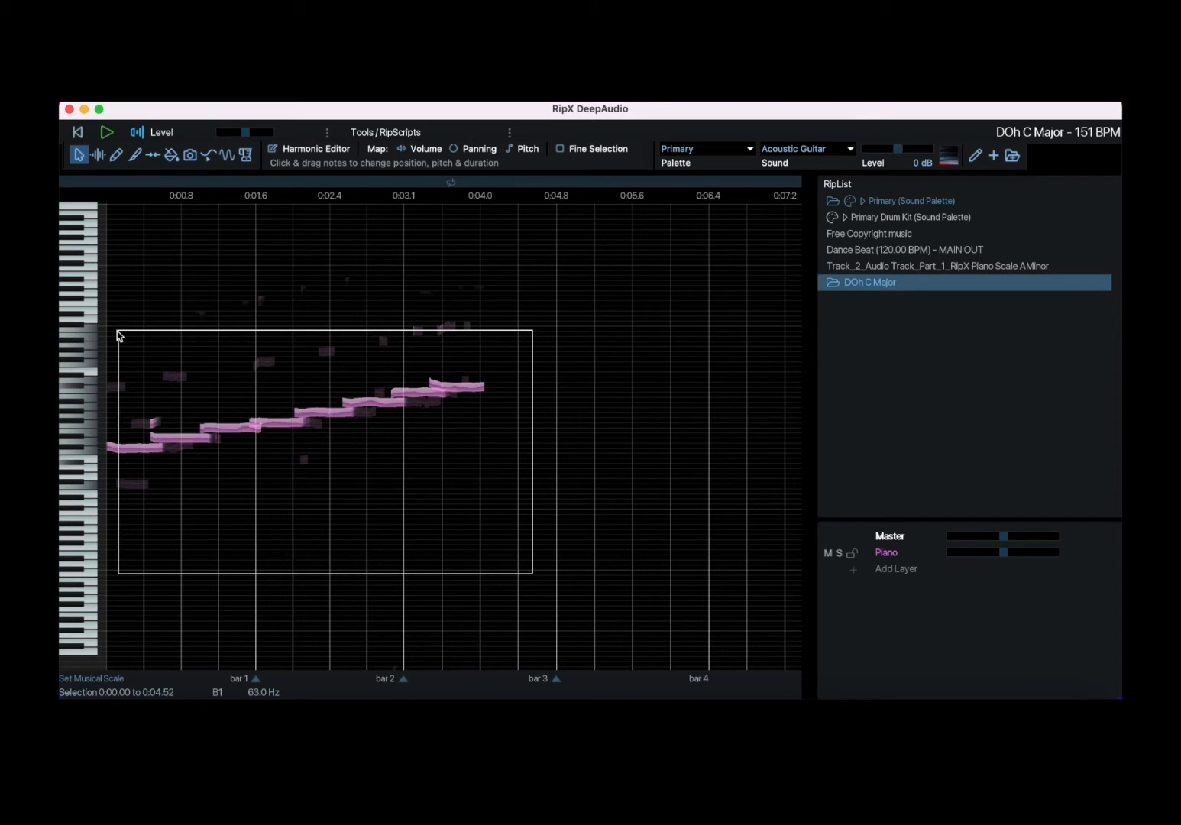
Raise the enclosed scale notes' level by +1 dB
left_click(376, 396)
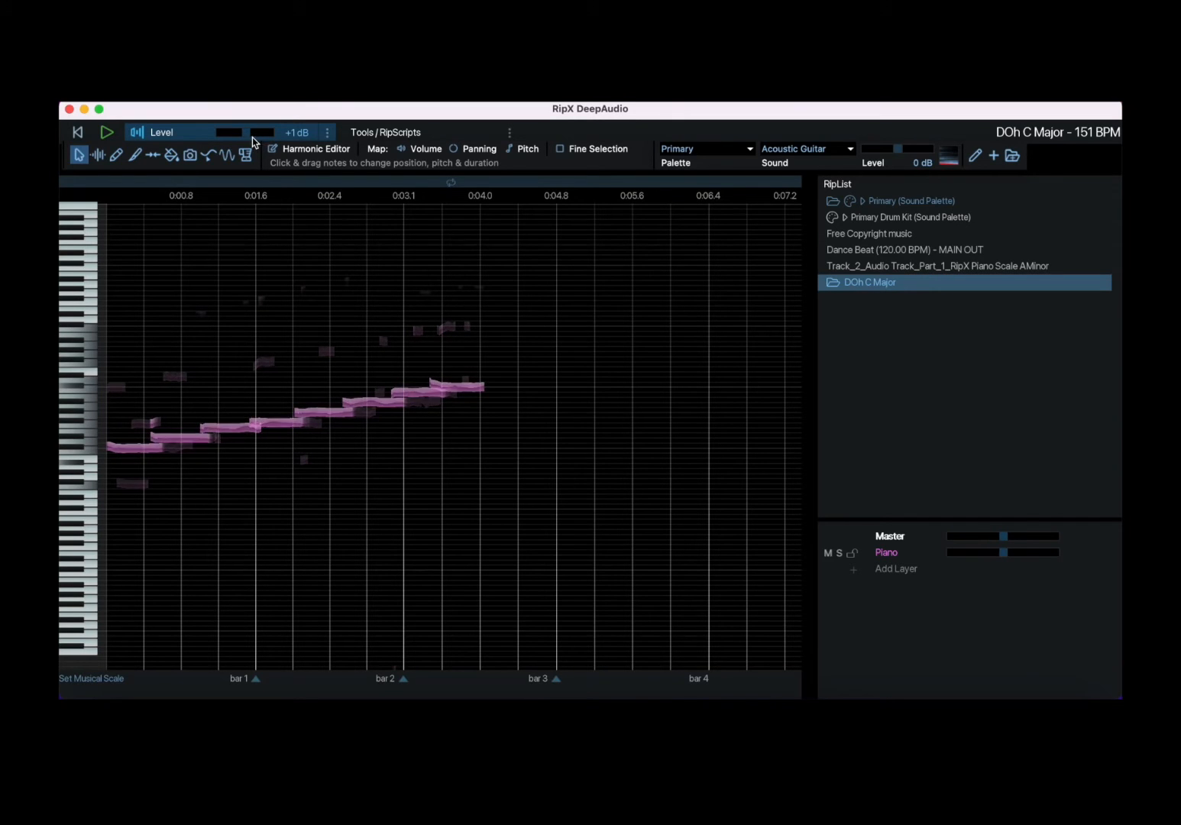
mouse_move(163, 136)
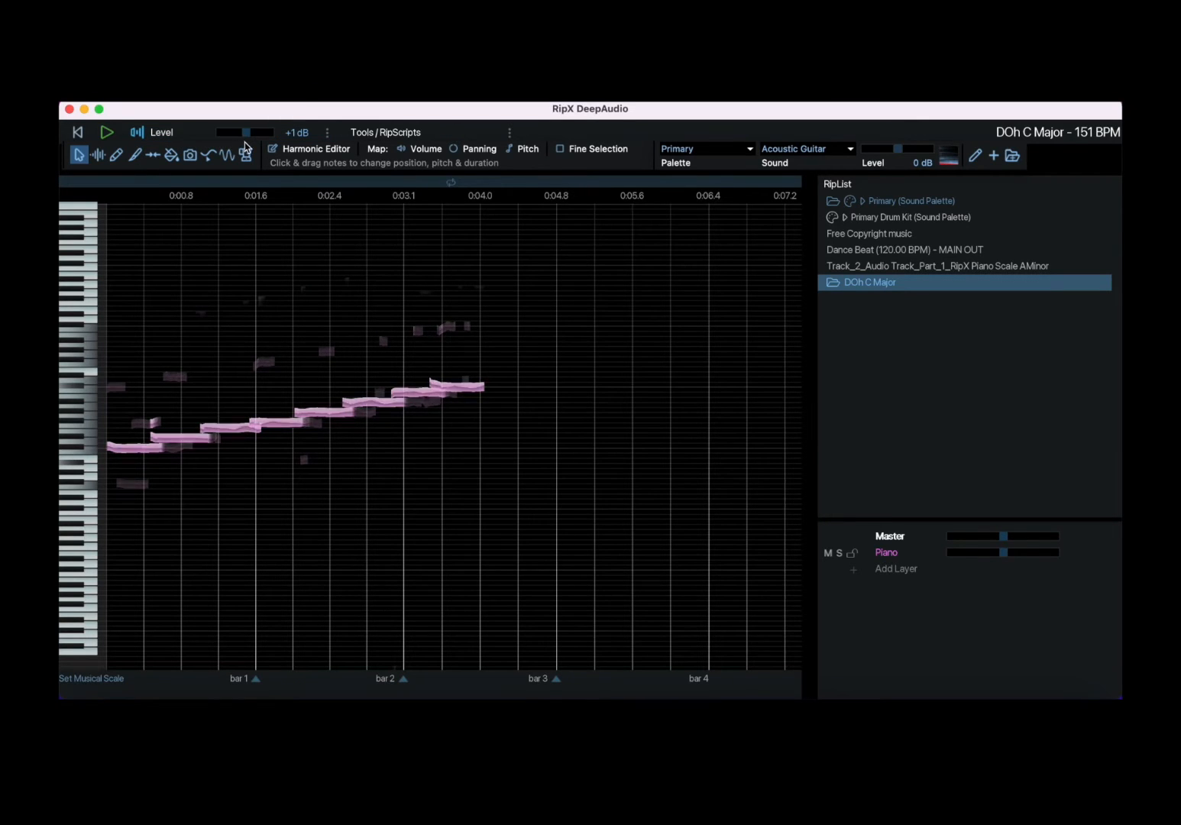
Audition Stereo Panning as the note effect from the effects list
left_click(327, 132)
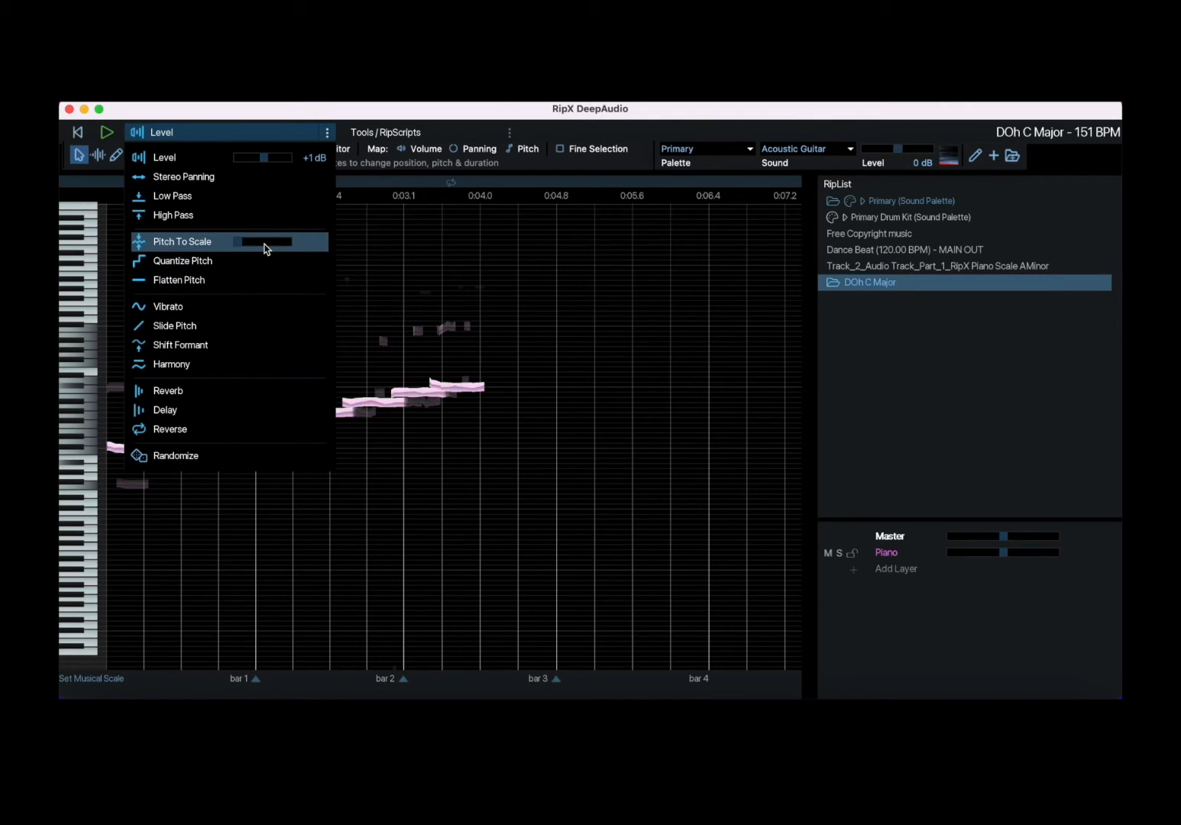
mouse_move(279, 196)
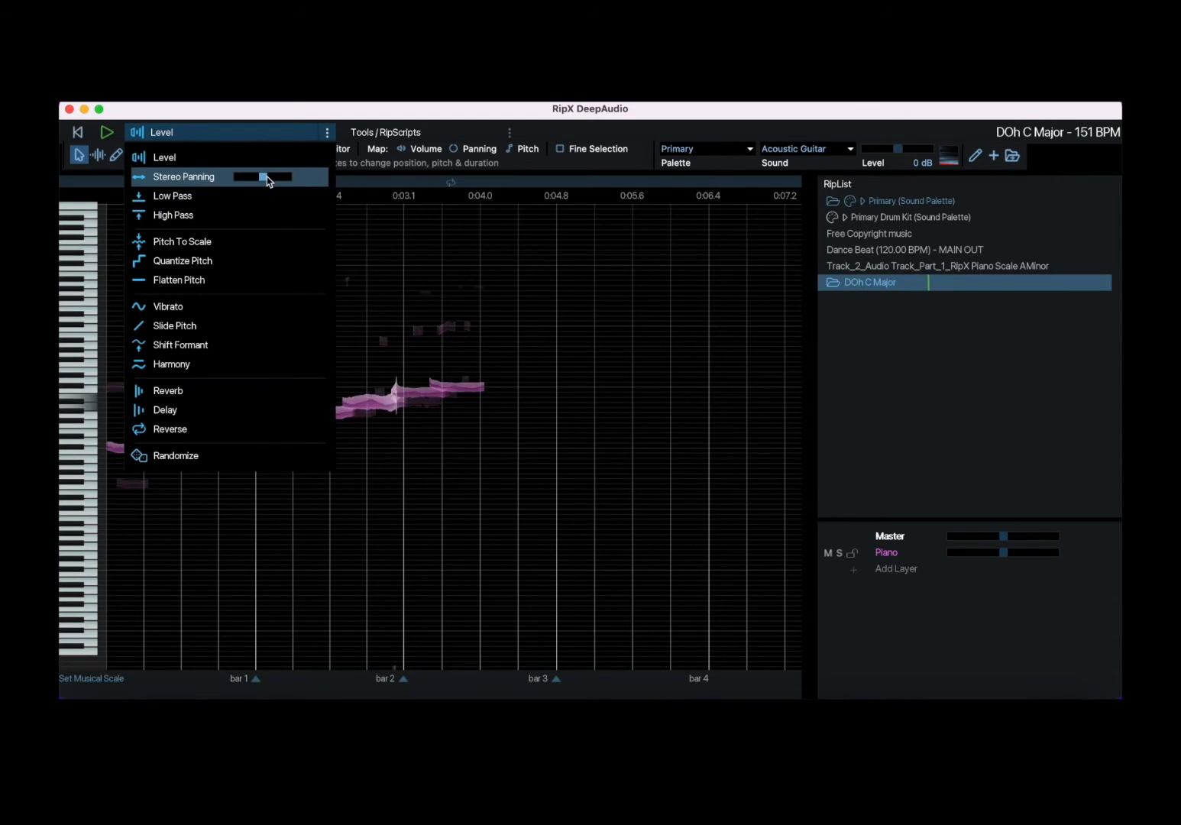
left_click(184, 177)
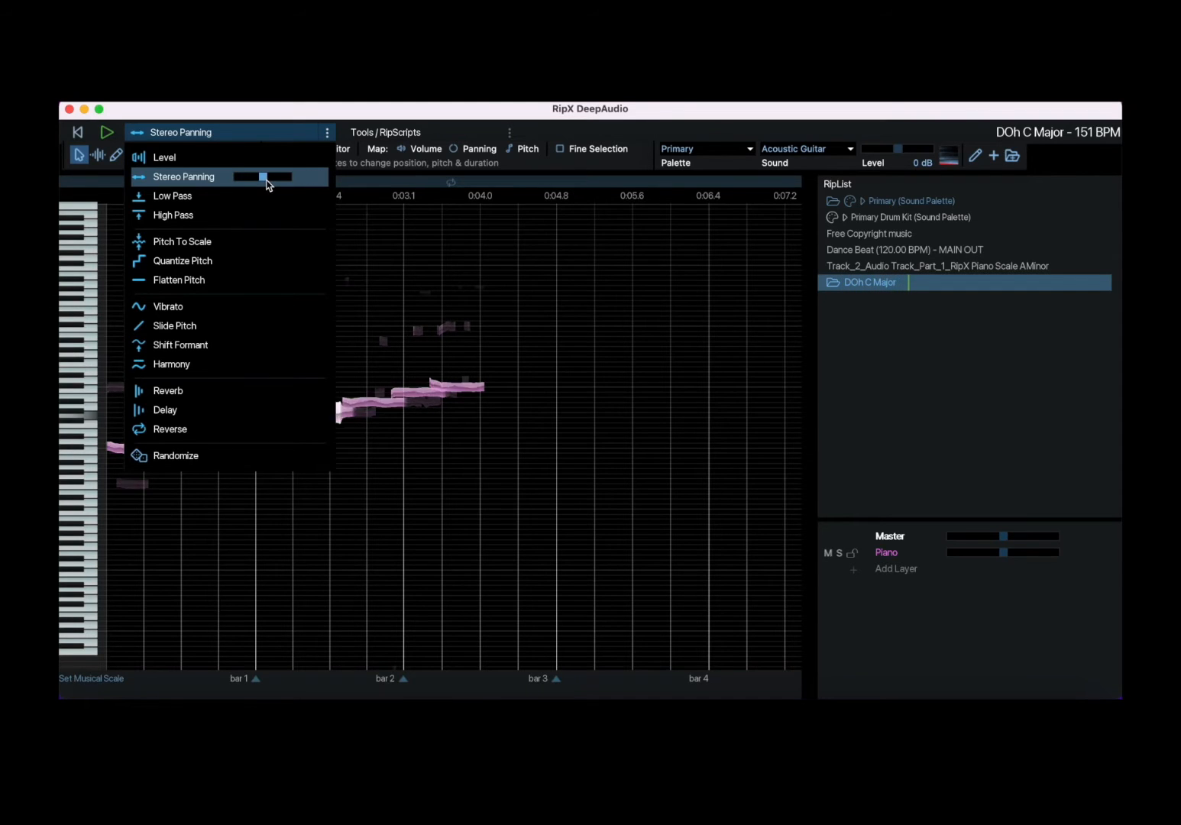
mouse_move(258, 196)
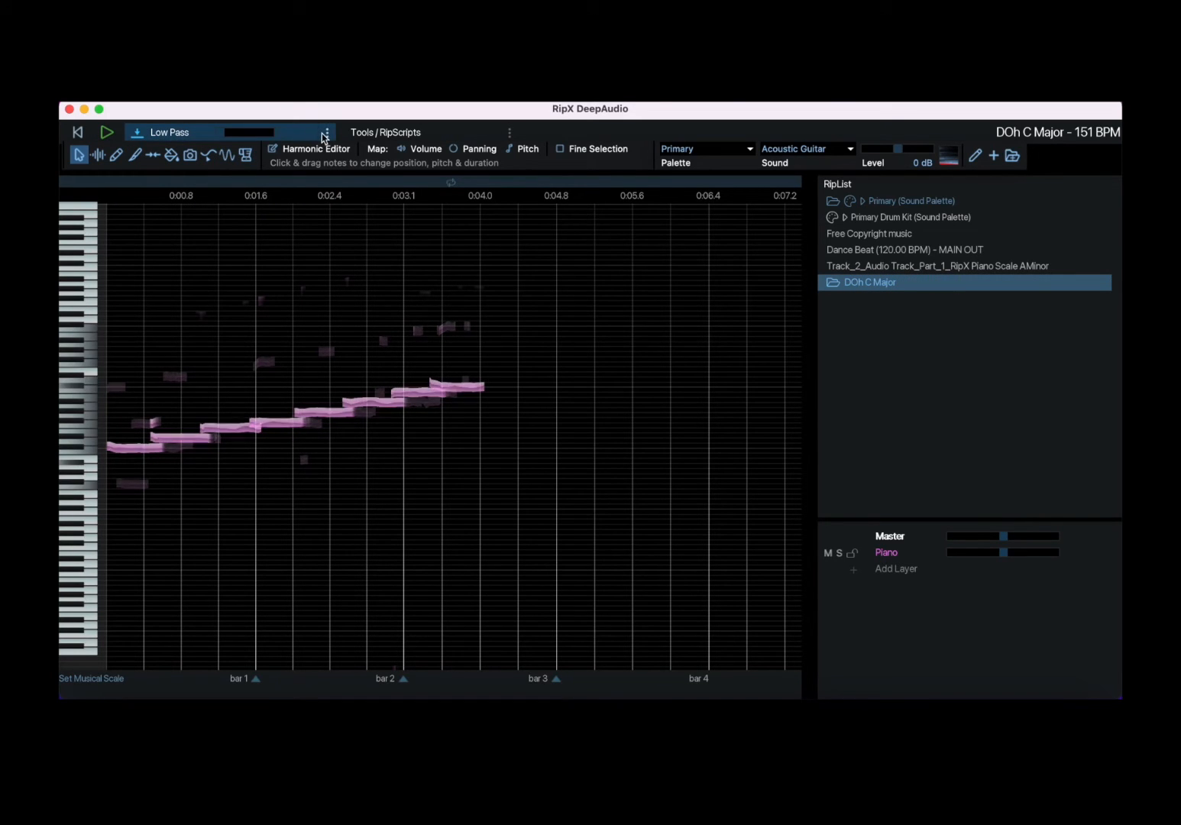
Bring up the note effects list again to browse High Pass and pitch effects
left_click(170, 132)
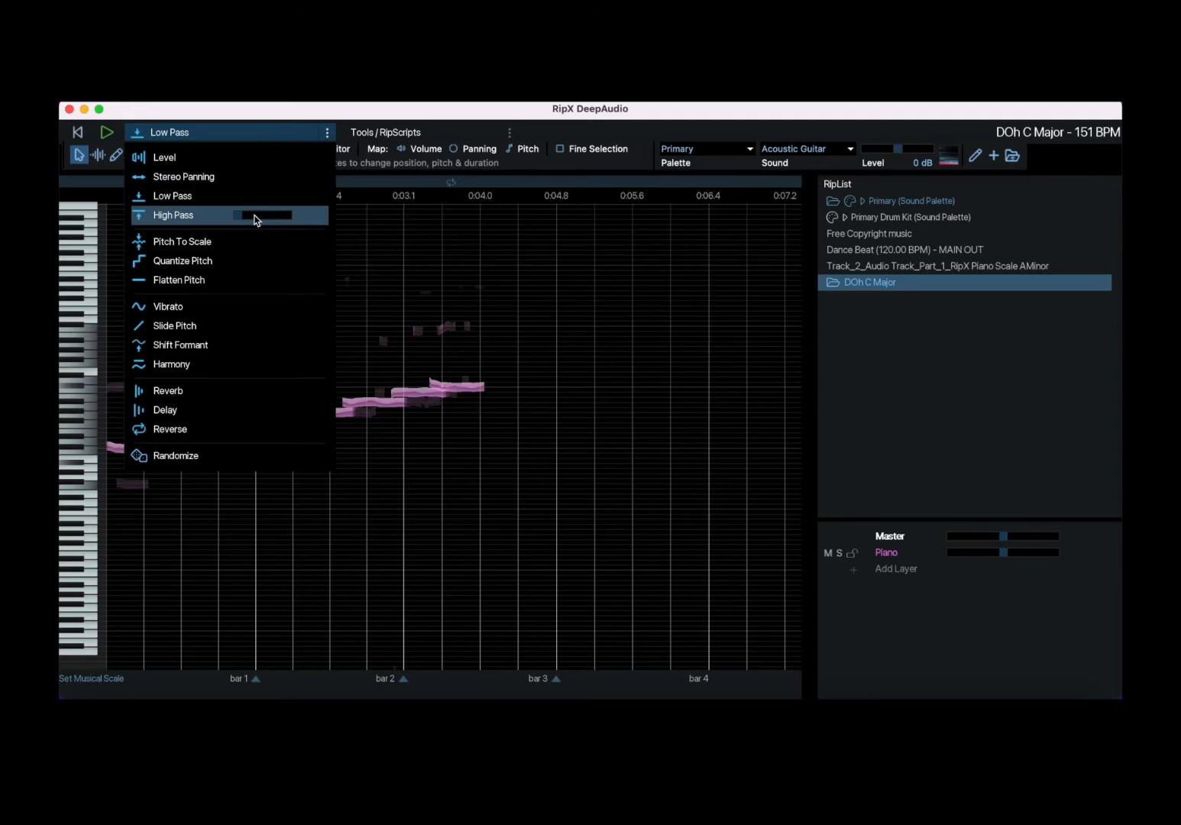
mouse_move(245, 196)
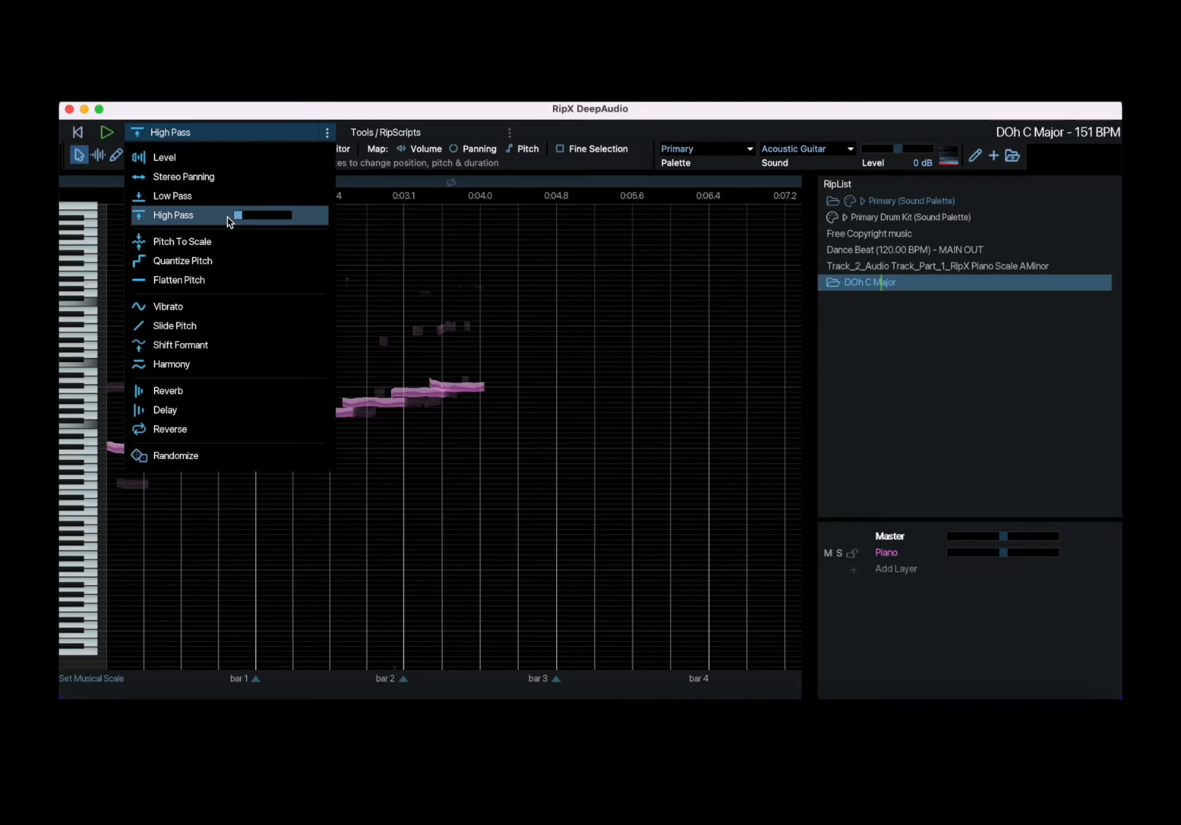
mouse_move(311, 237)
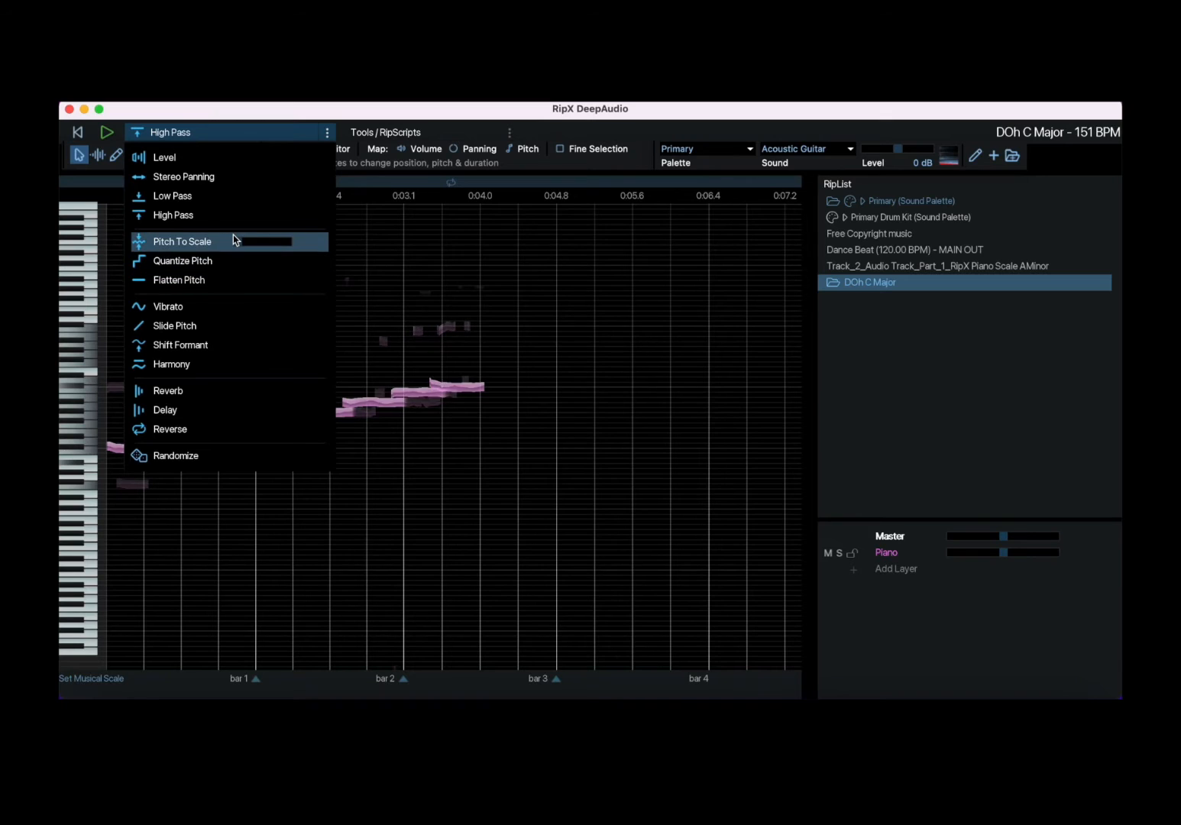
mouse_move(226, 261)
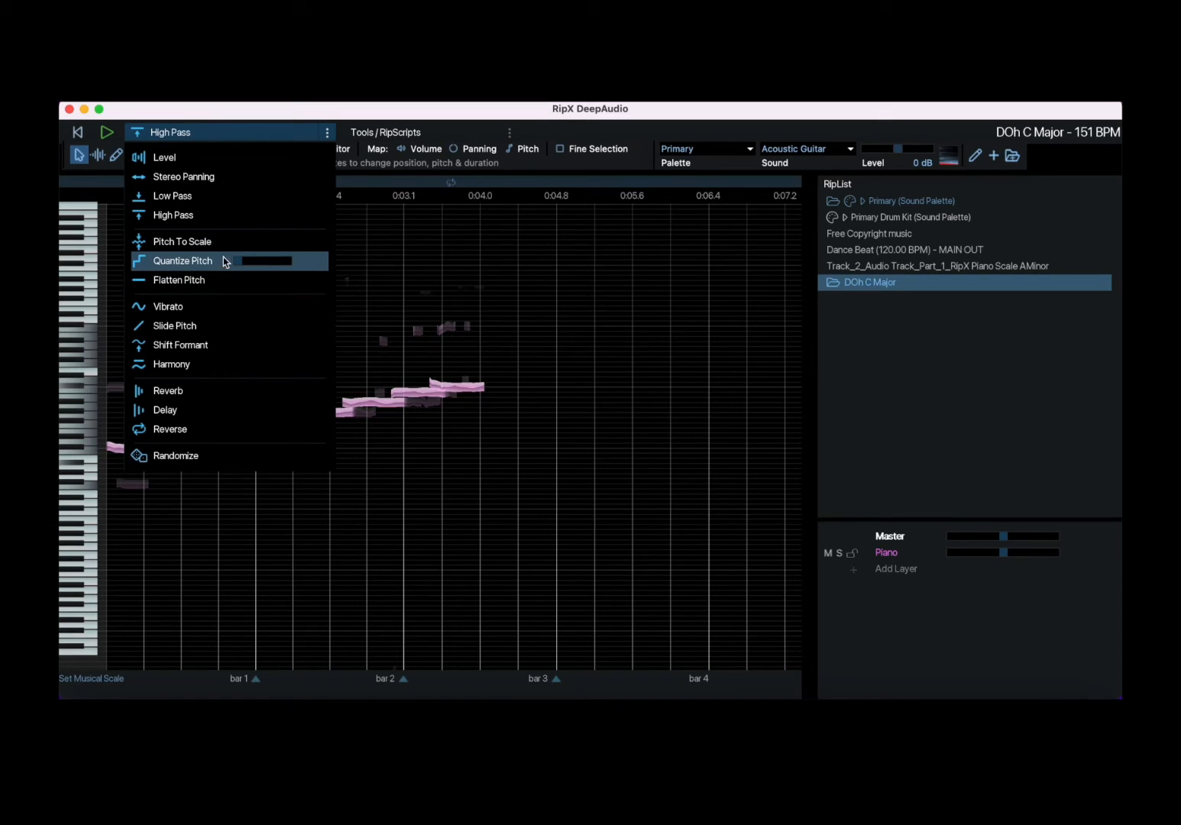
mouse_move(250, 280)
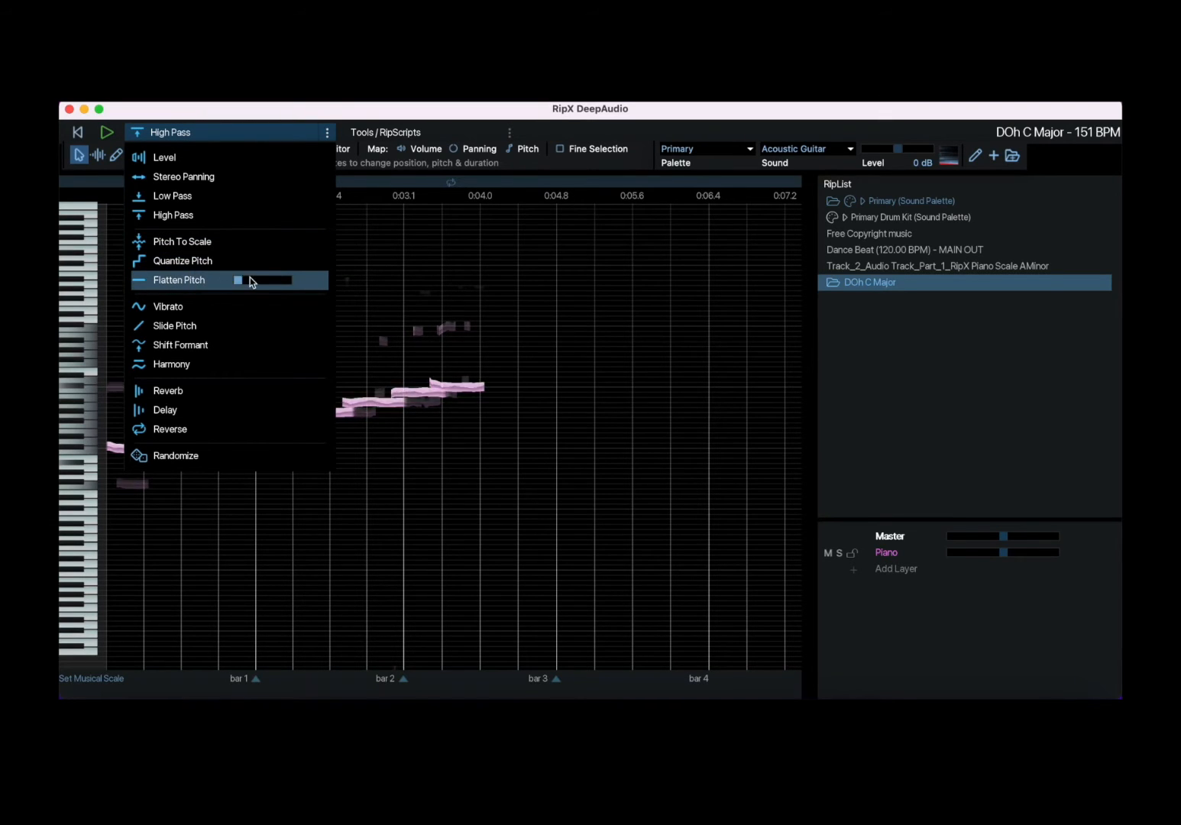
mouse_move(249, 306)
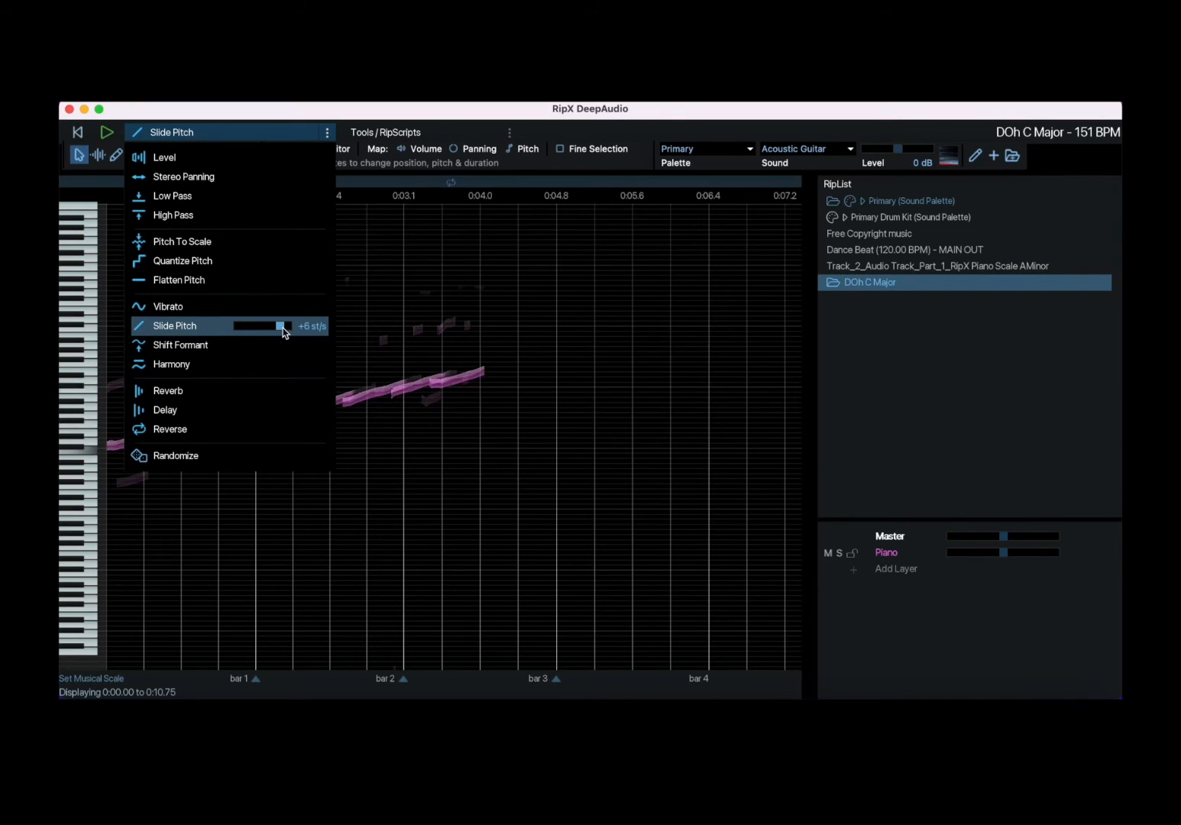
Reset Slide Pitch to zero and bring up the note effects list
double_click(870, 282)
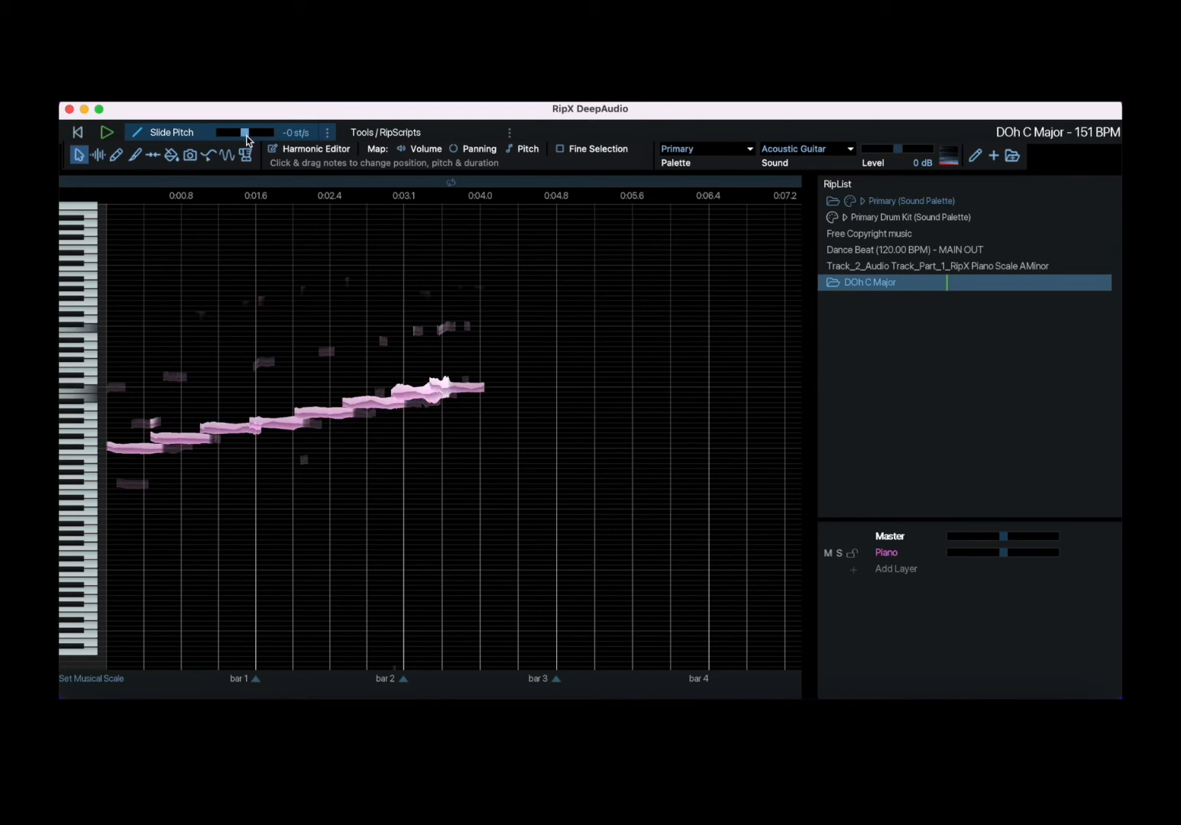
left_click(170, 132)
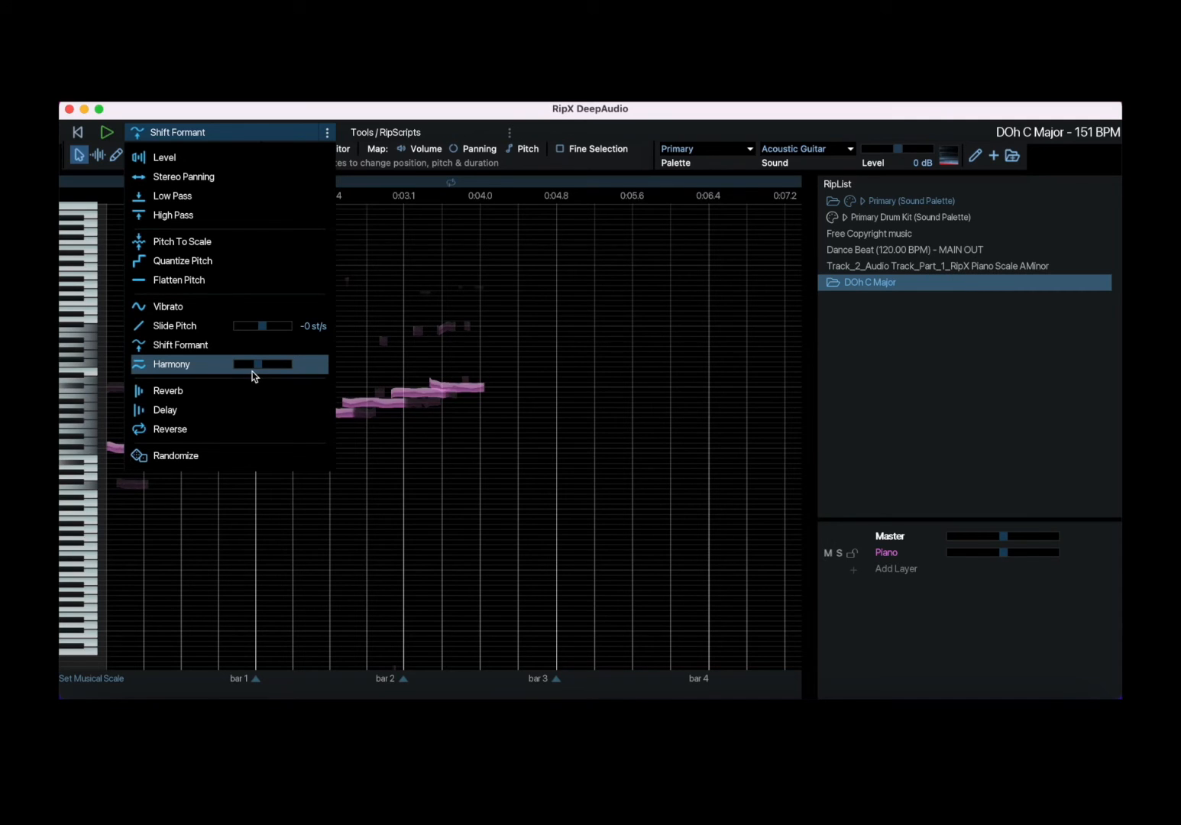
mouse_move(248, 373)
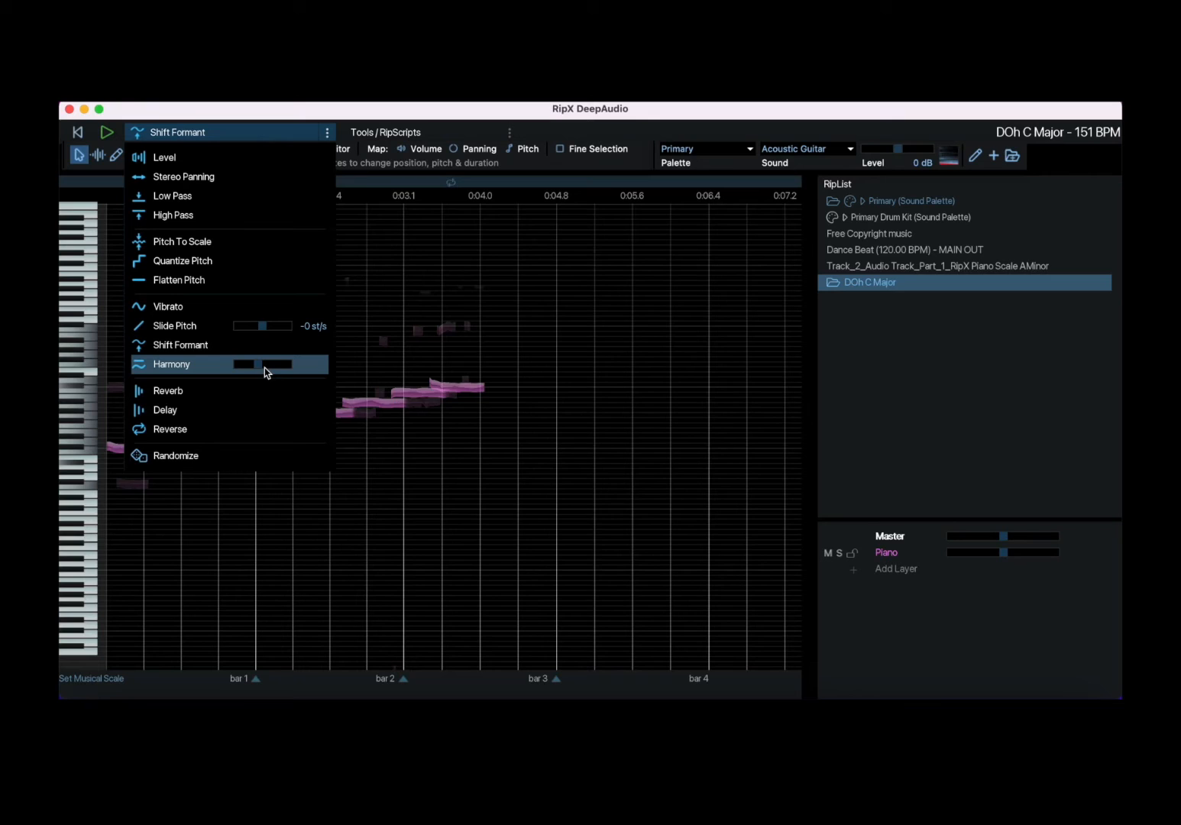
mouse_move(270, 370)
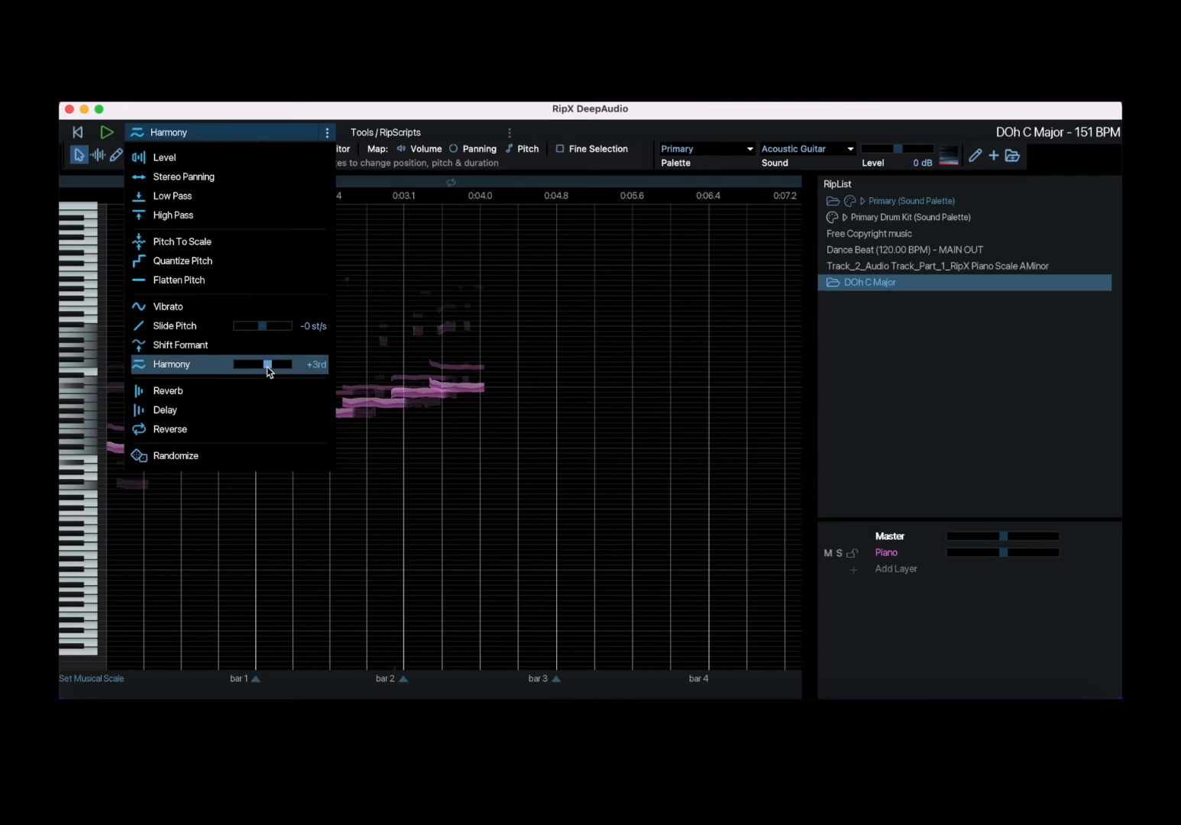
Reset the active effect slider in the effects list to its default
double_click(871, 281)
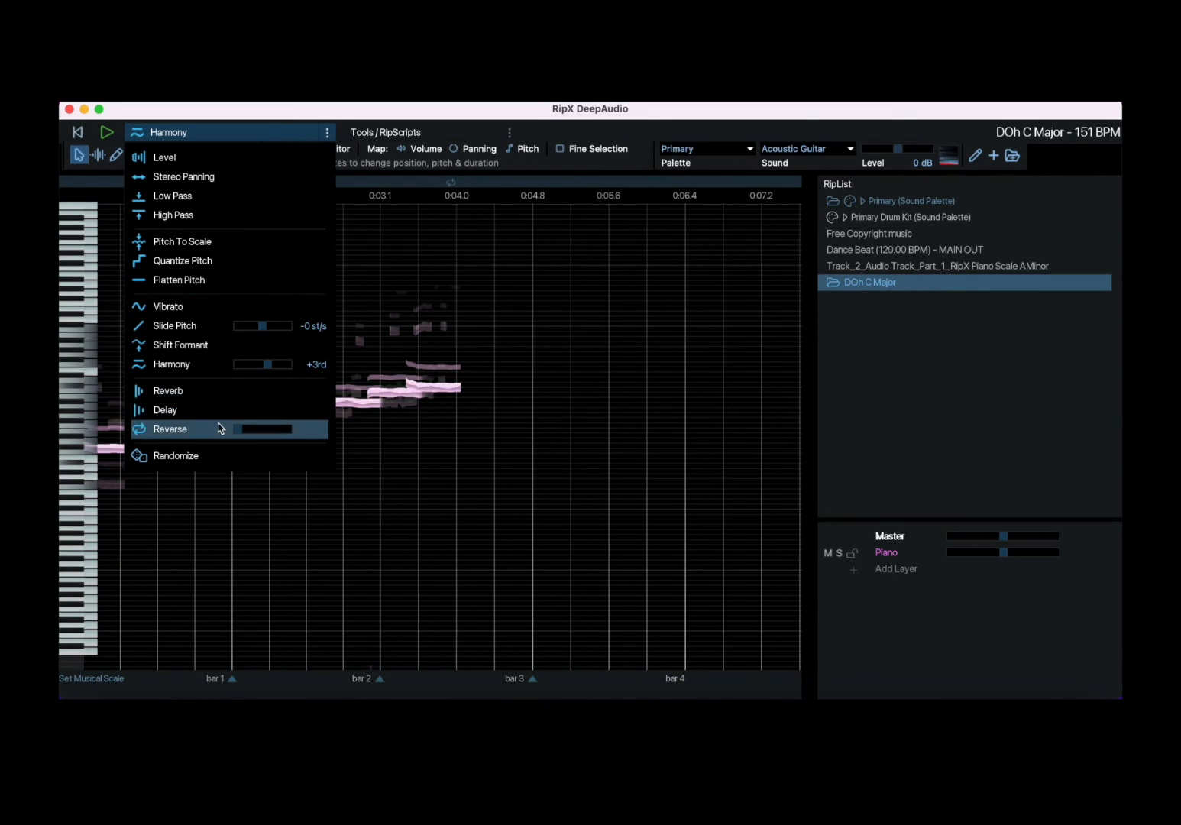
mouse_move(253, 417)
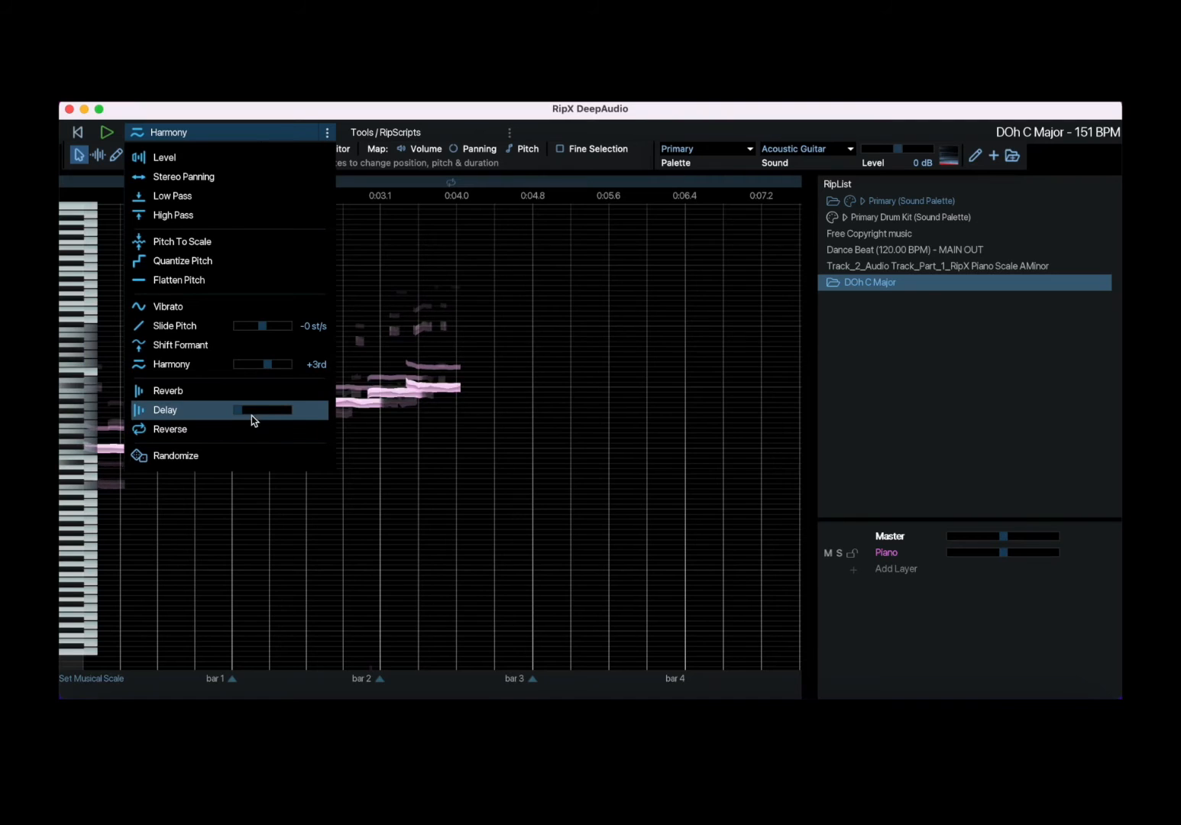
mouse_move(252, 391)
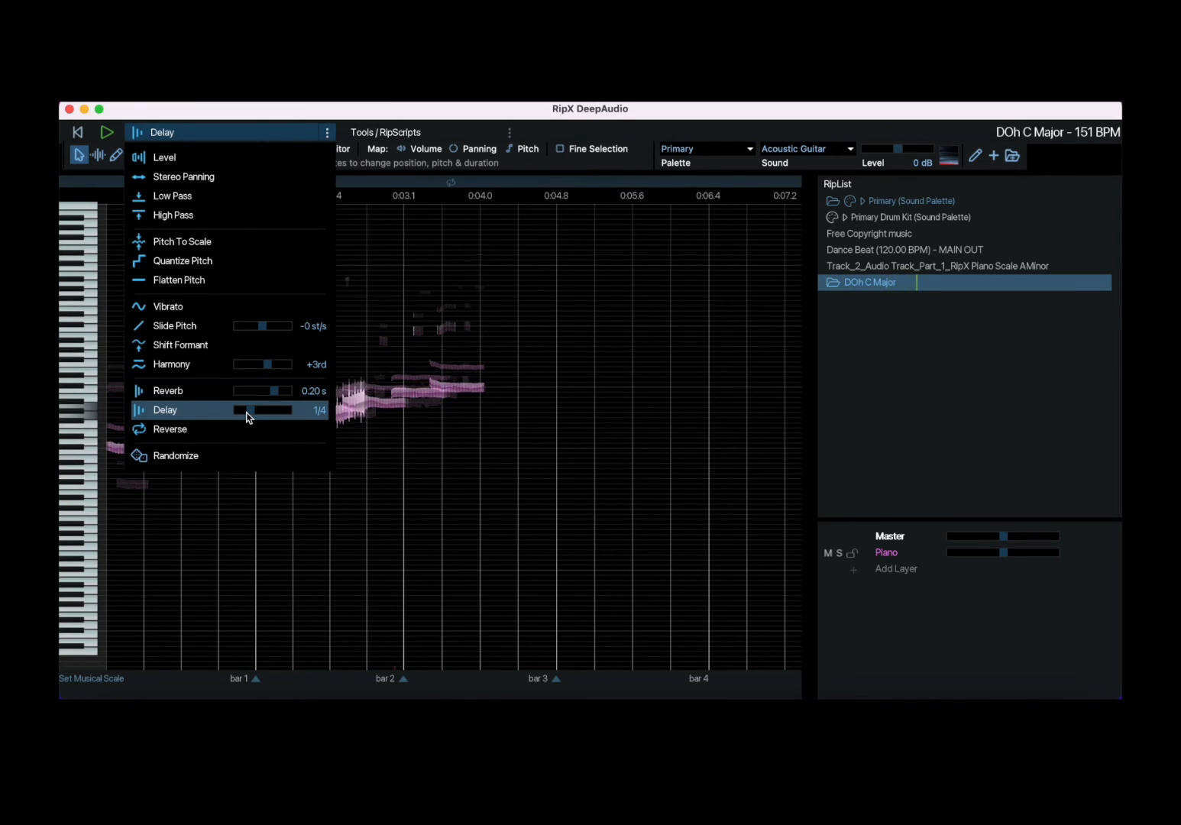
Shorten the delay to 1/16 and select Randomize as the effect
left_click(165, 410)
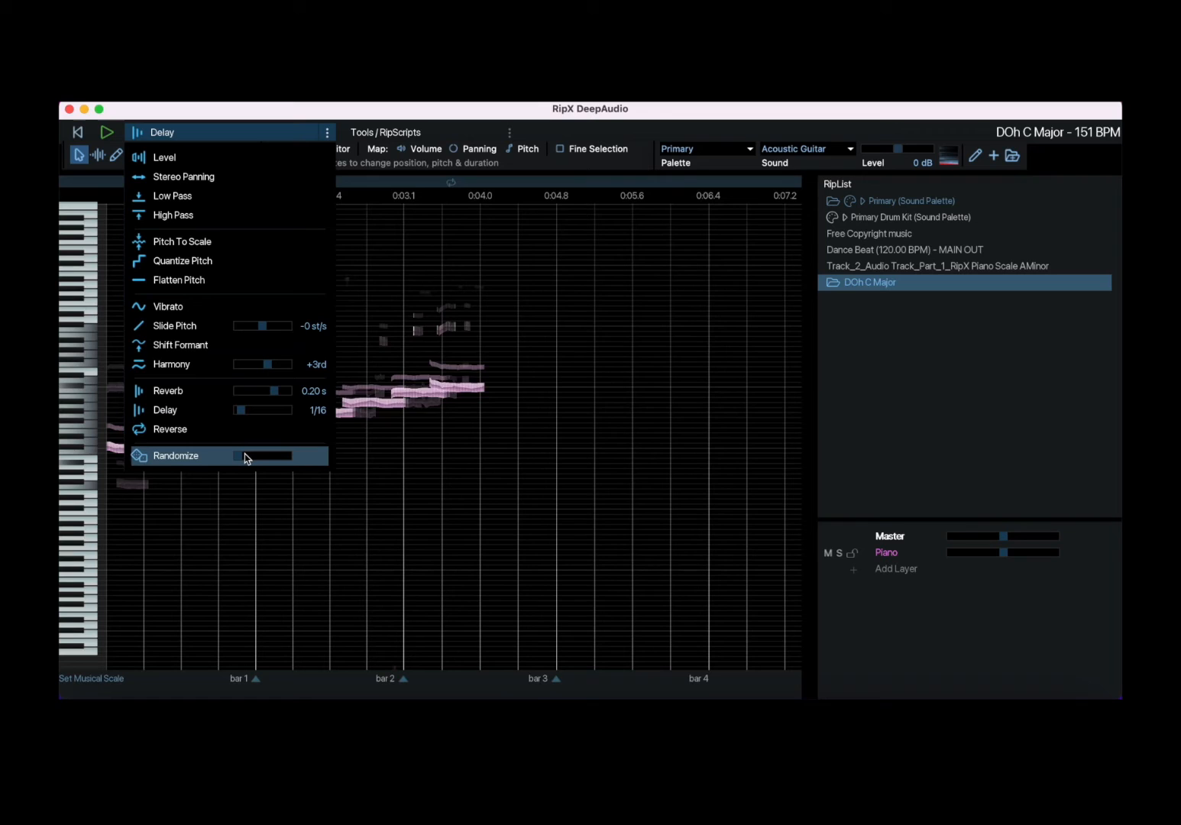
left_click(175, 455)
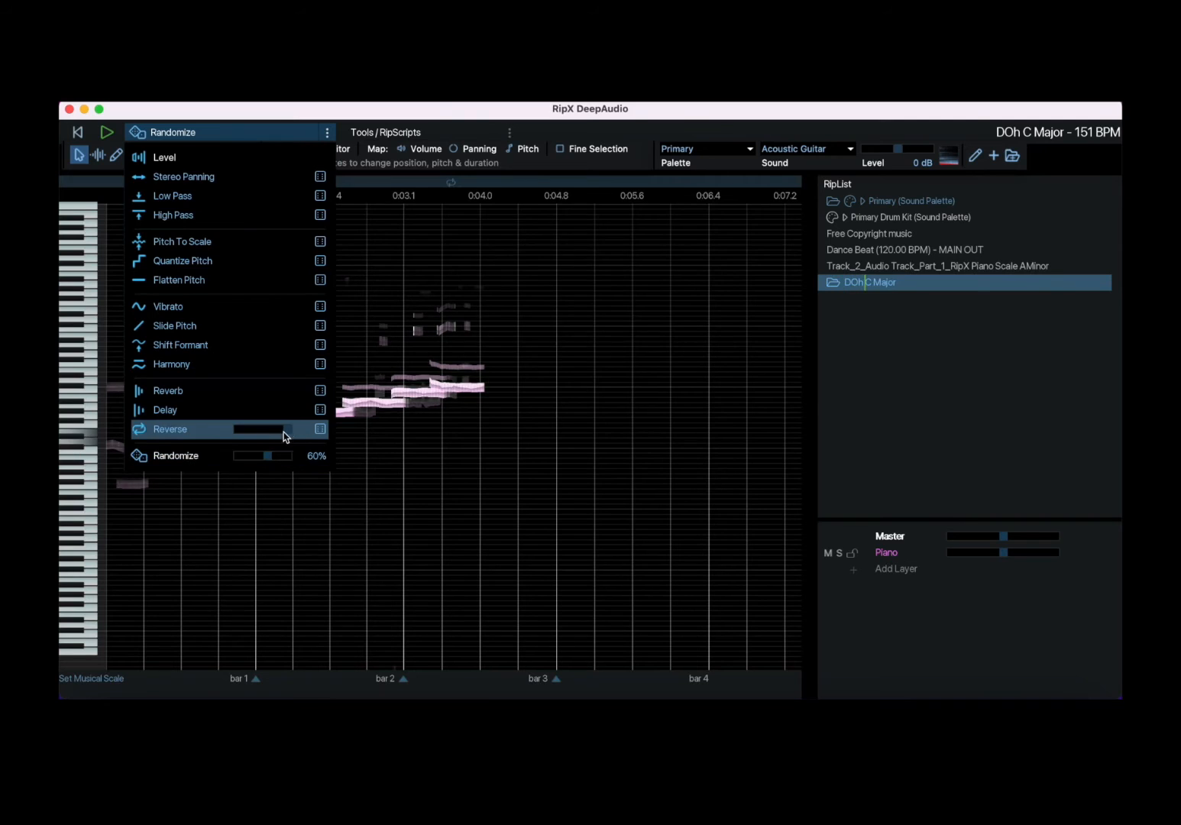
Set Randomize strength to 50% and close the effects list
left_click(170, 429)
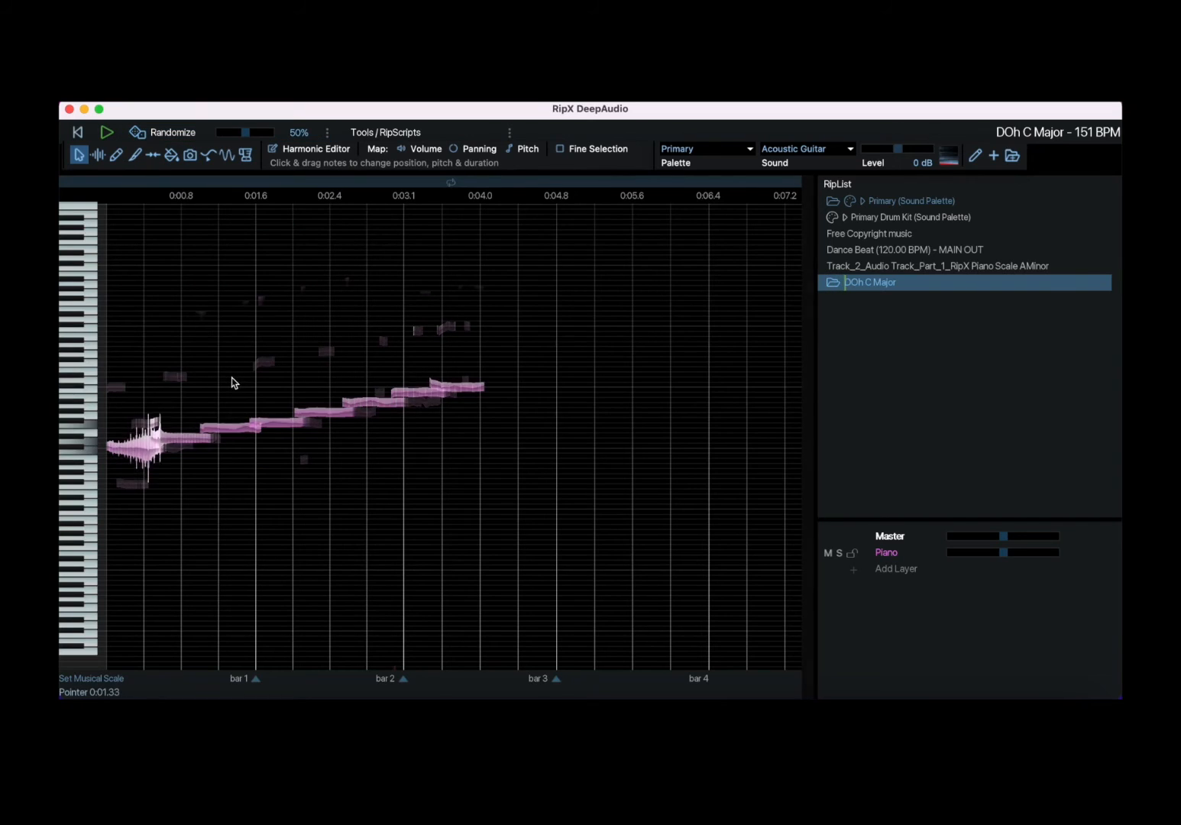
left_click(135, 155)
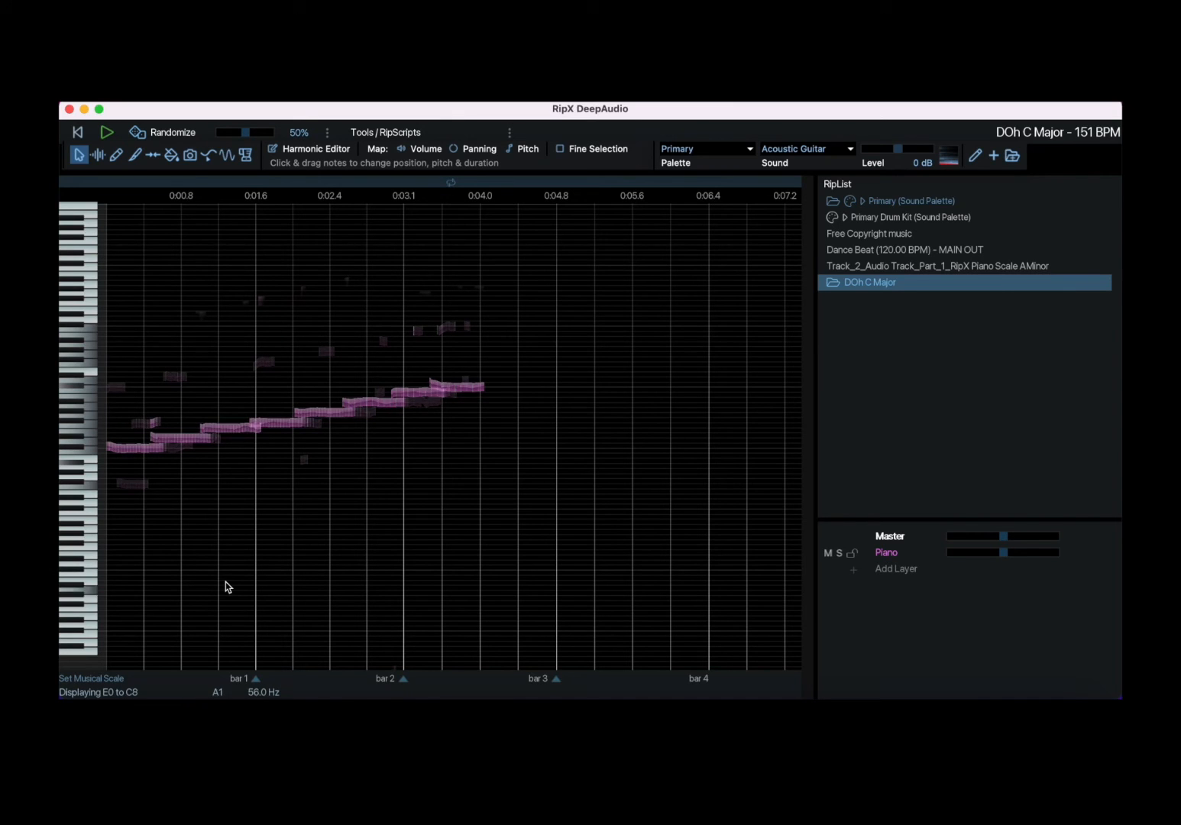
mouse_move(235, 475)
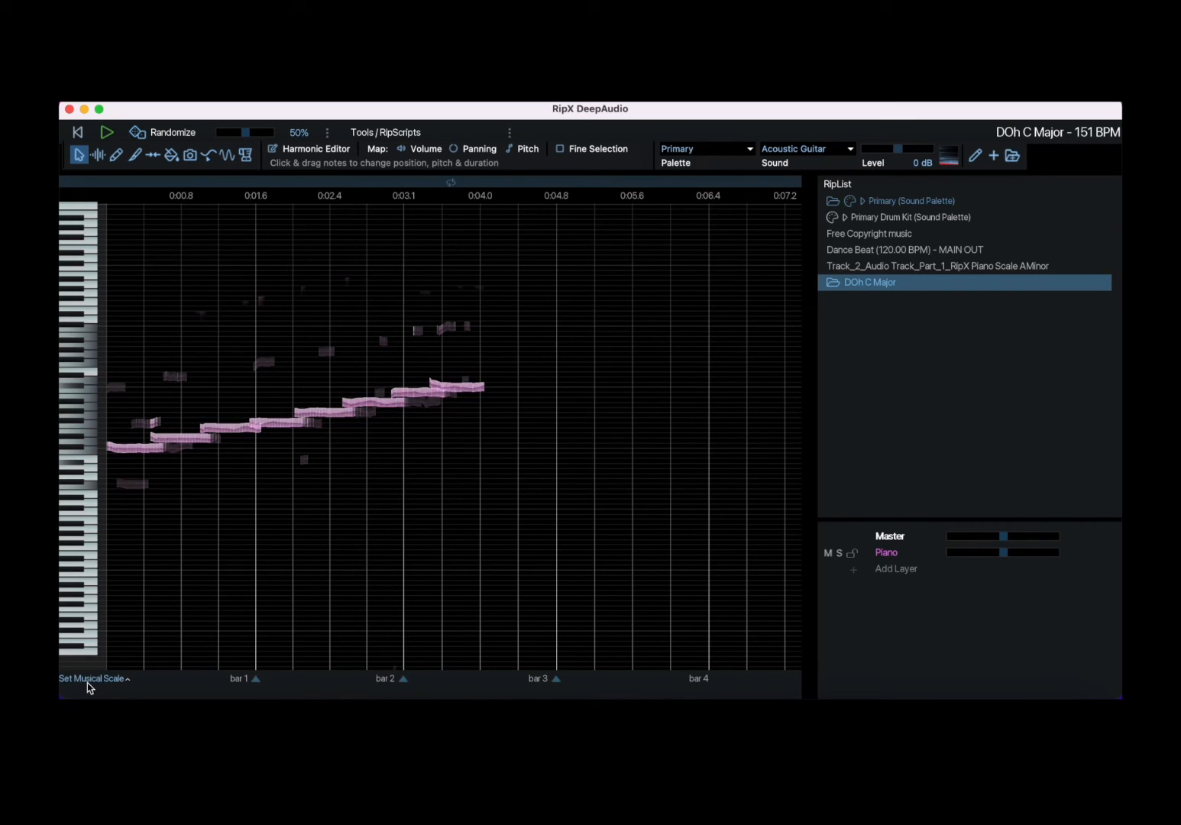
Set the track's musical scale to C Natural Minor
left_click(91, 679)
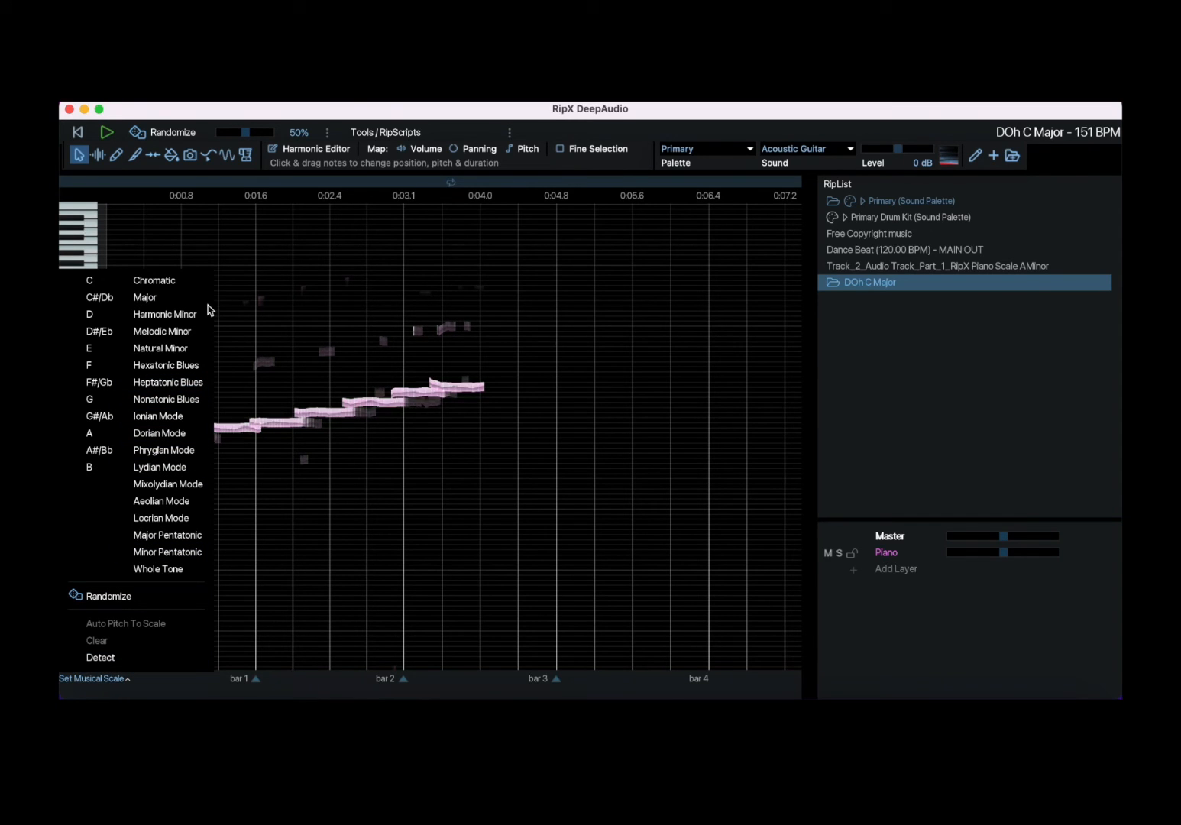
mouse_move(161, 349)
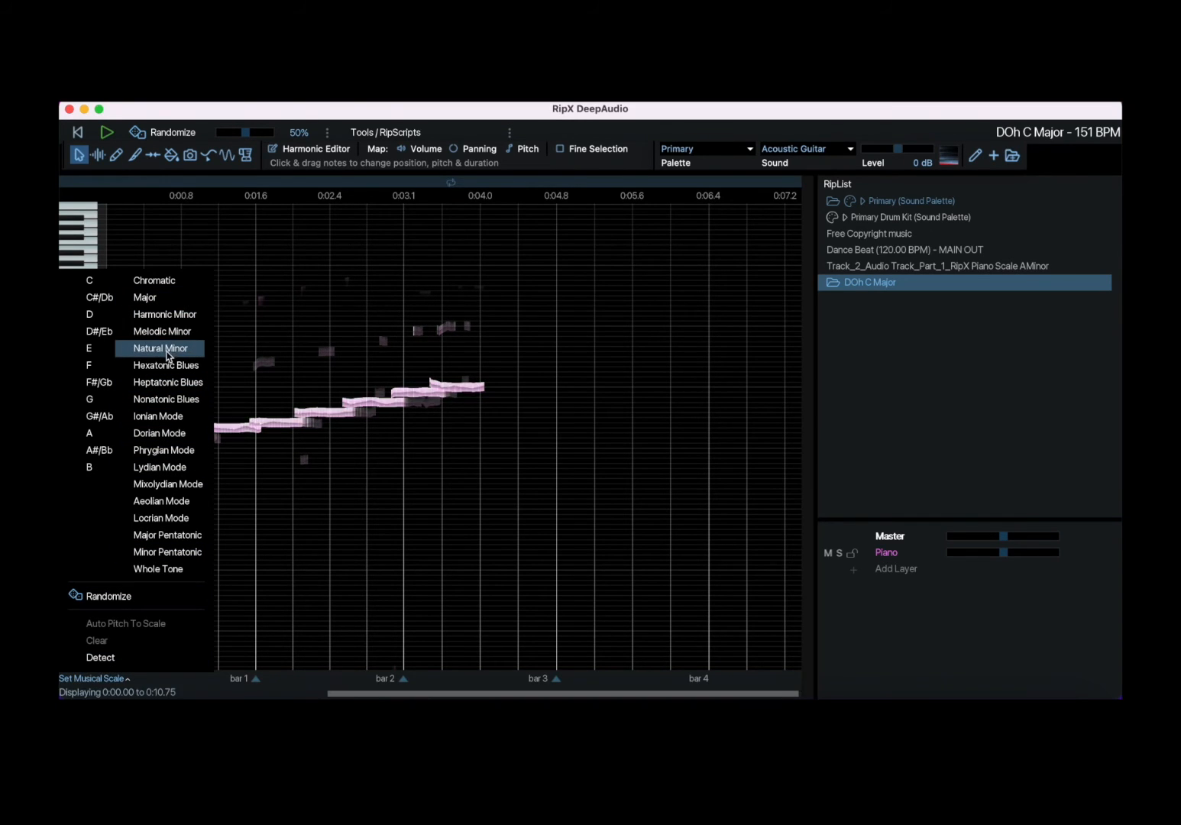
left_click(159, 349)
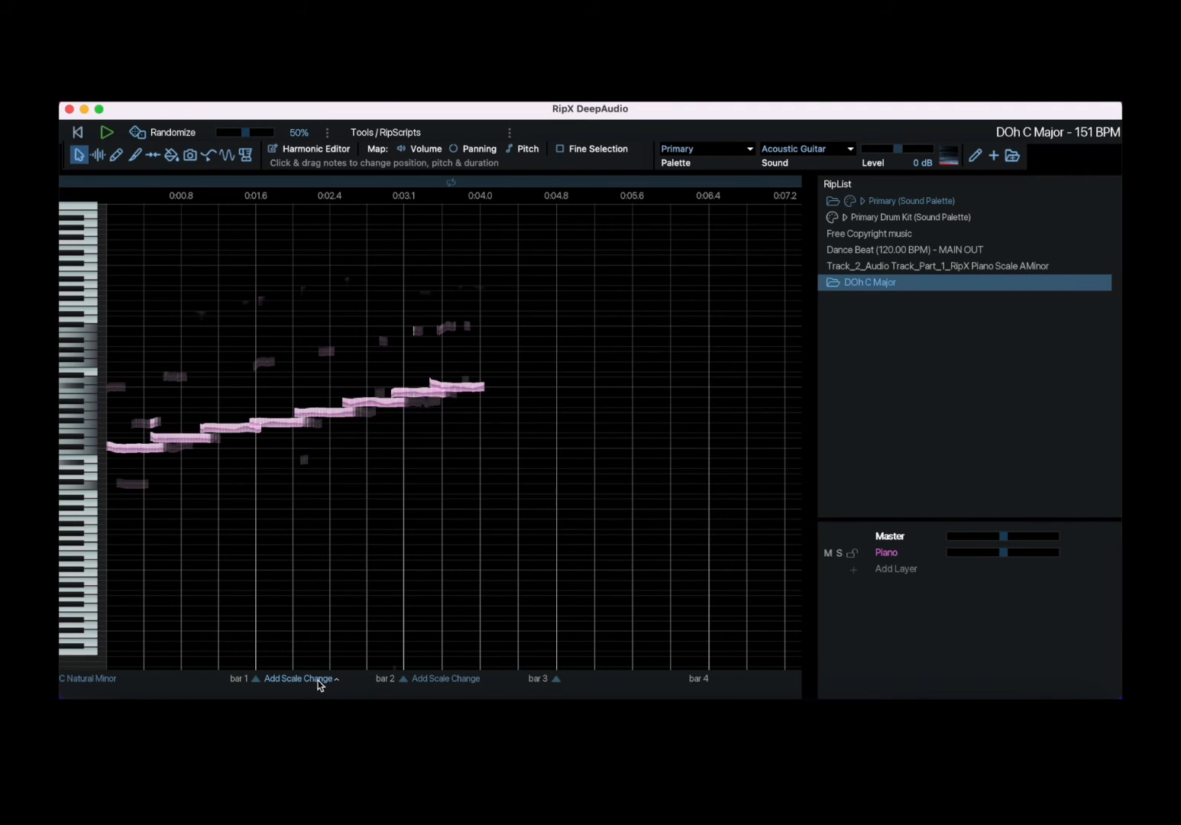
Add C Natural Minor scale changes at bar 1 and bar 2, then dismiss the menu
left_click(298, 679)
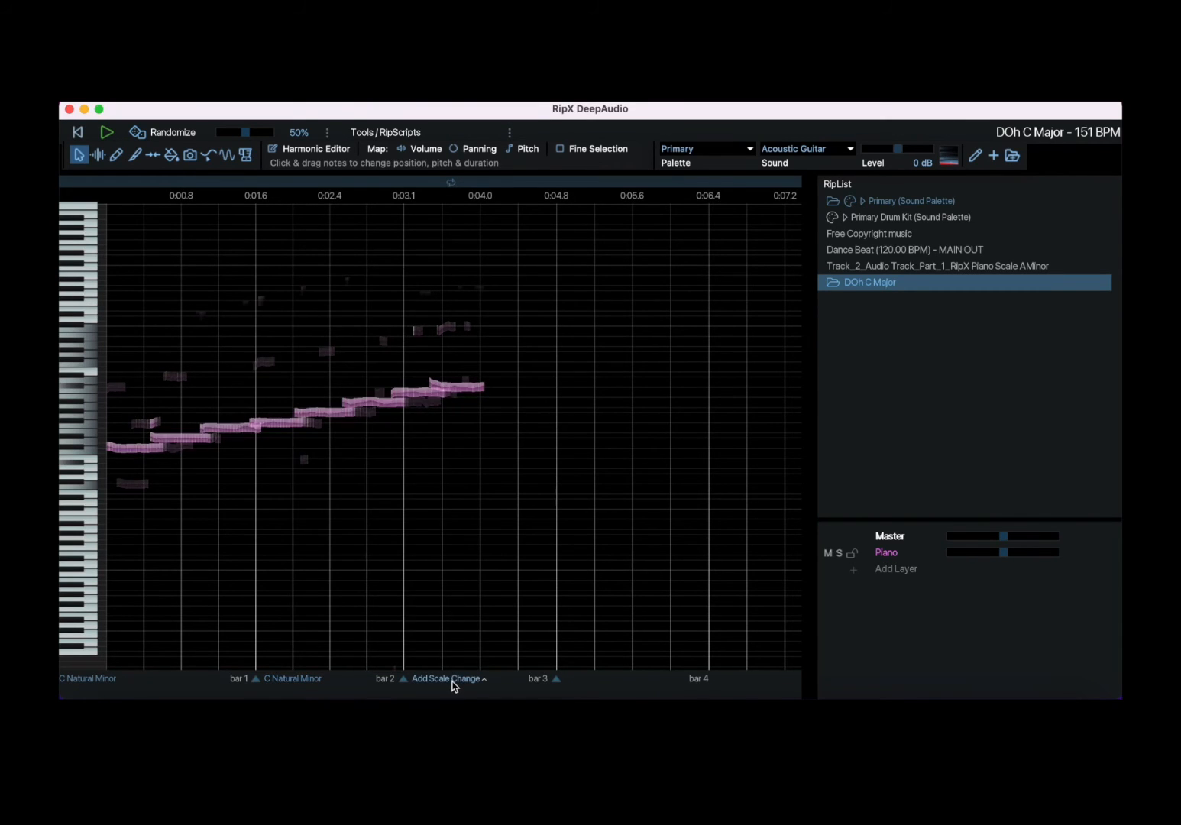
left_click(445, 679)
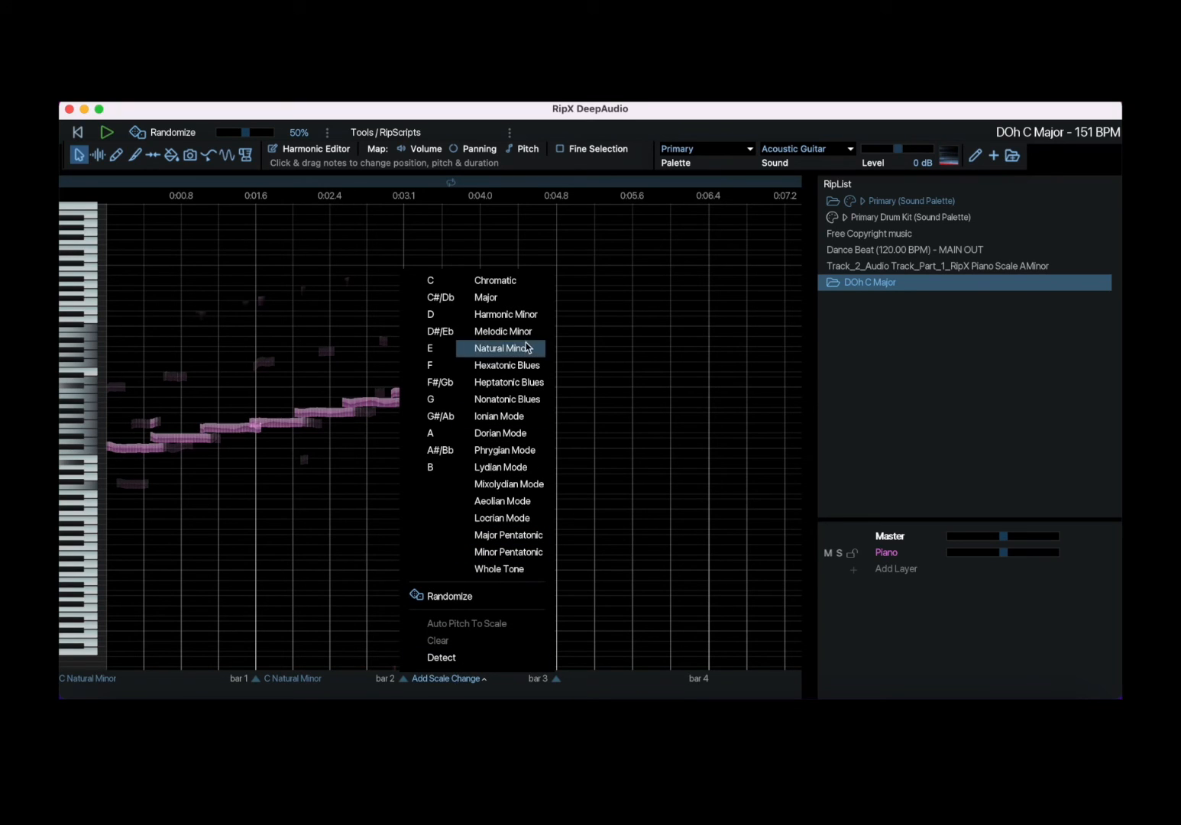
left_click(501, 347)
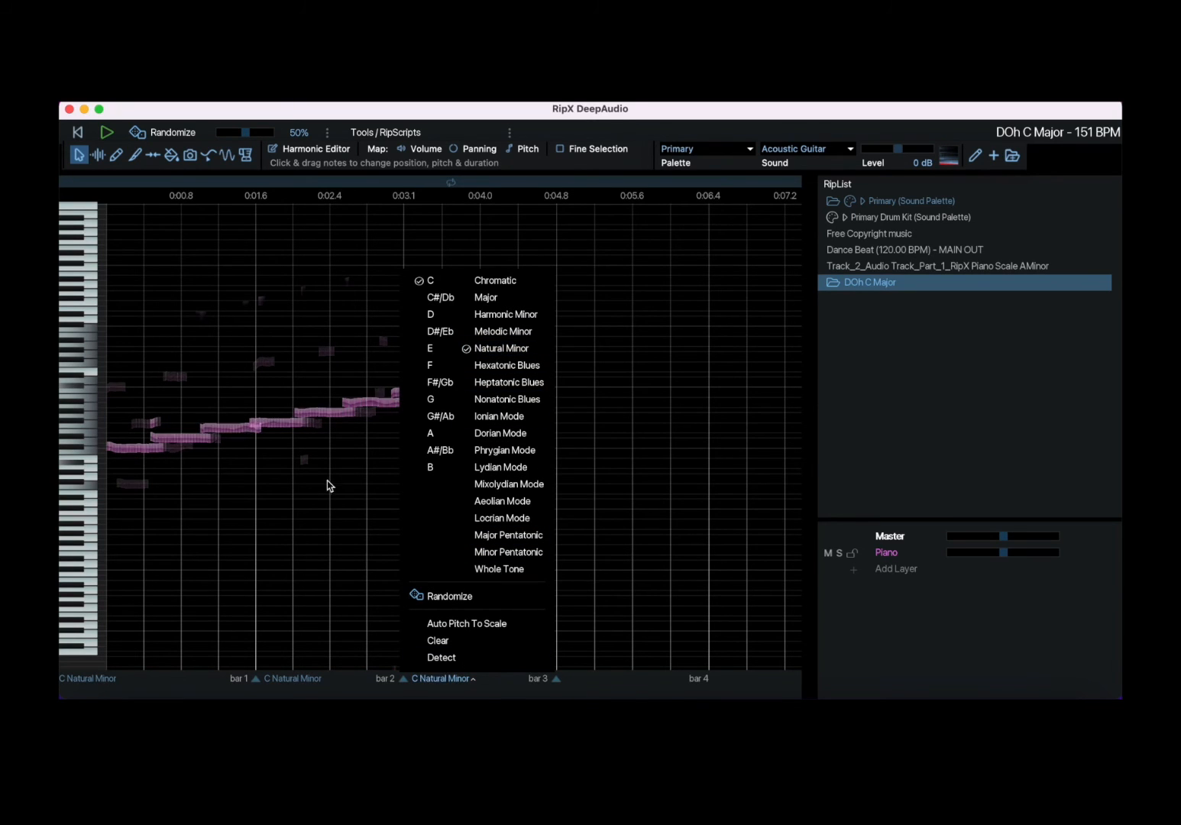
mouse_move(253, 191)
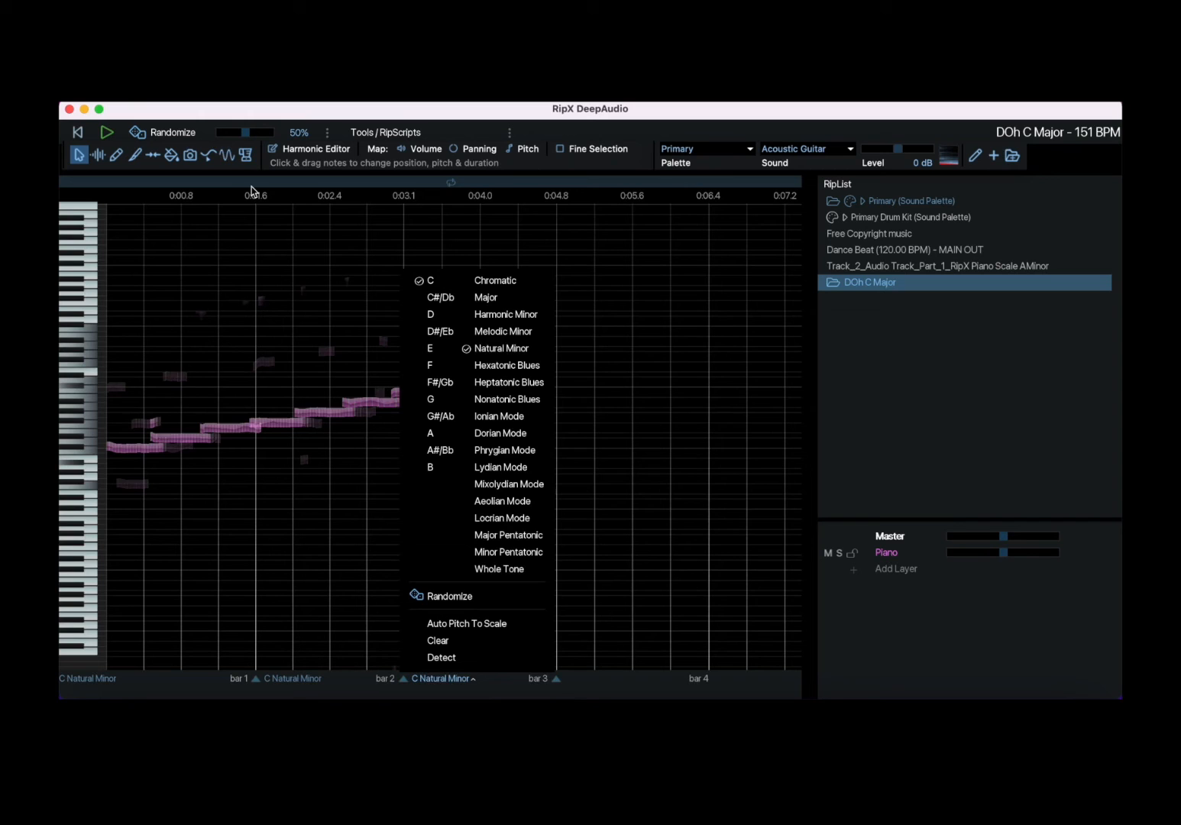
left_click(107, 132)
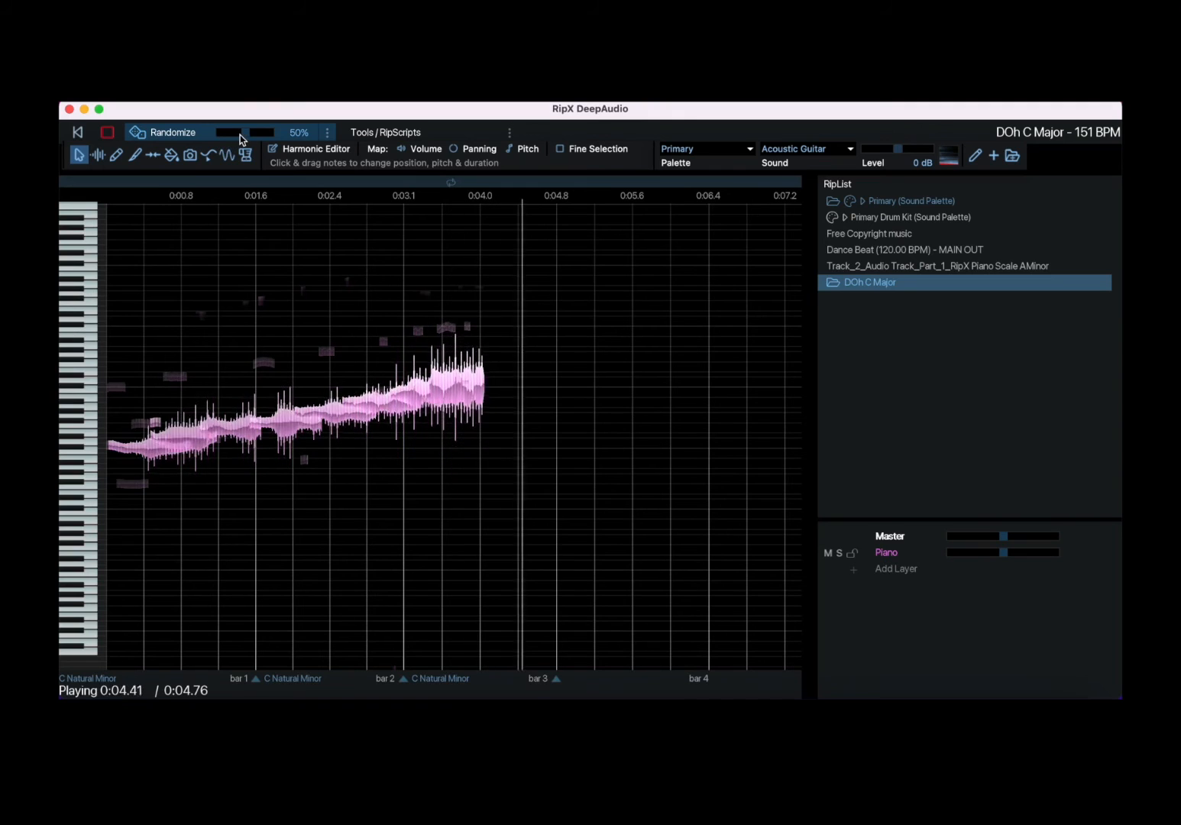
Play the piano scale, then box-select all its notes
left_click(107, 132)
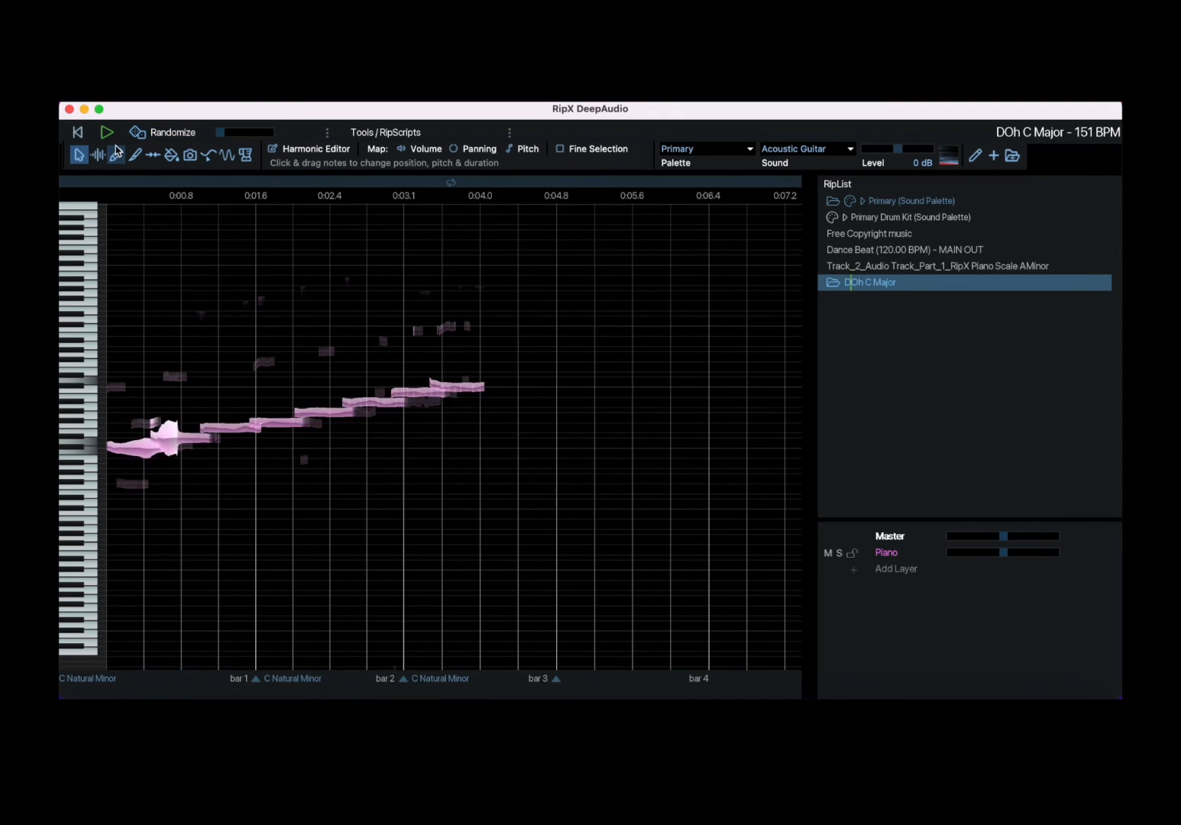
mouse_move(116, 155)
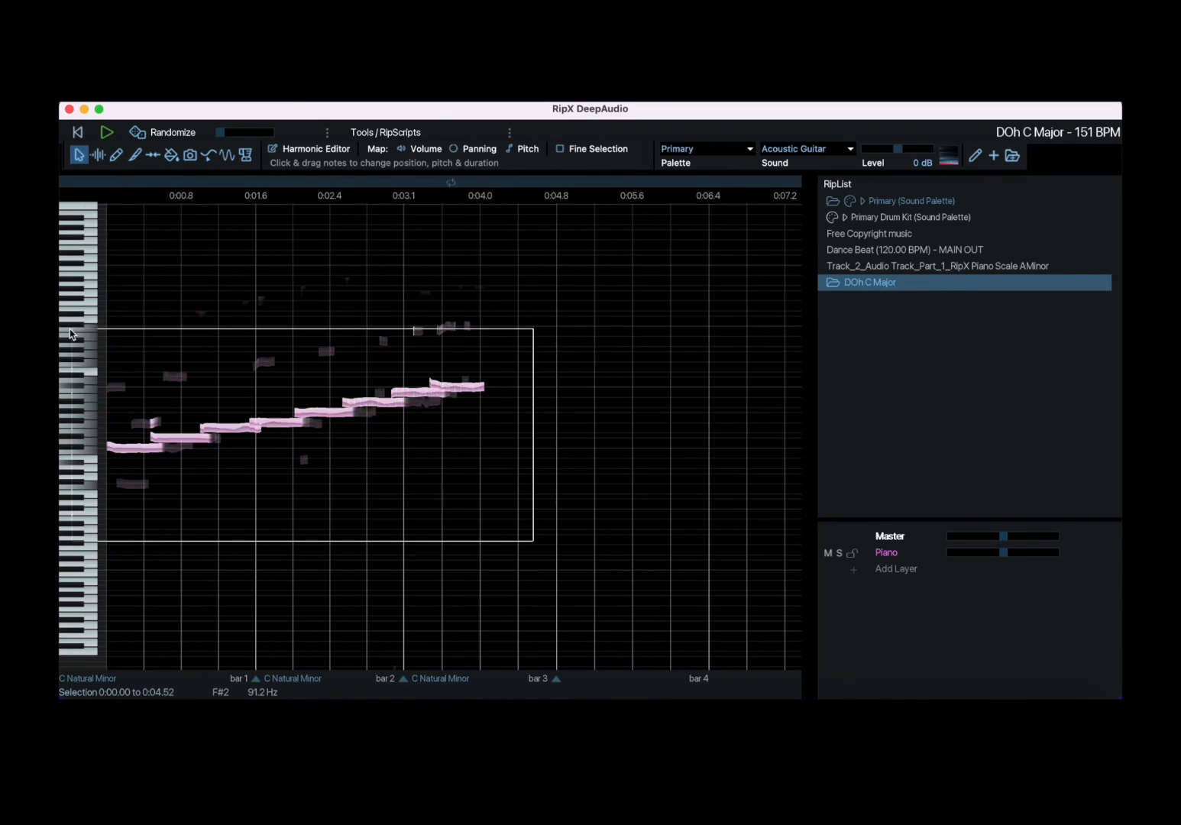
left_click(327, 610)
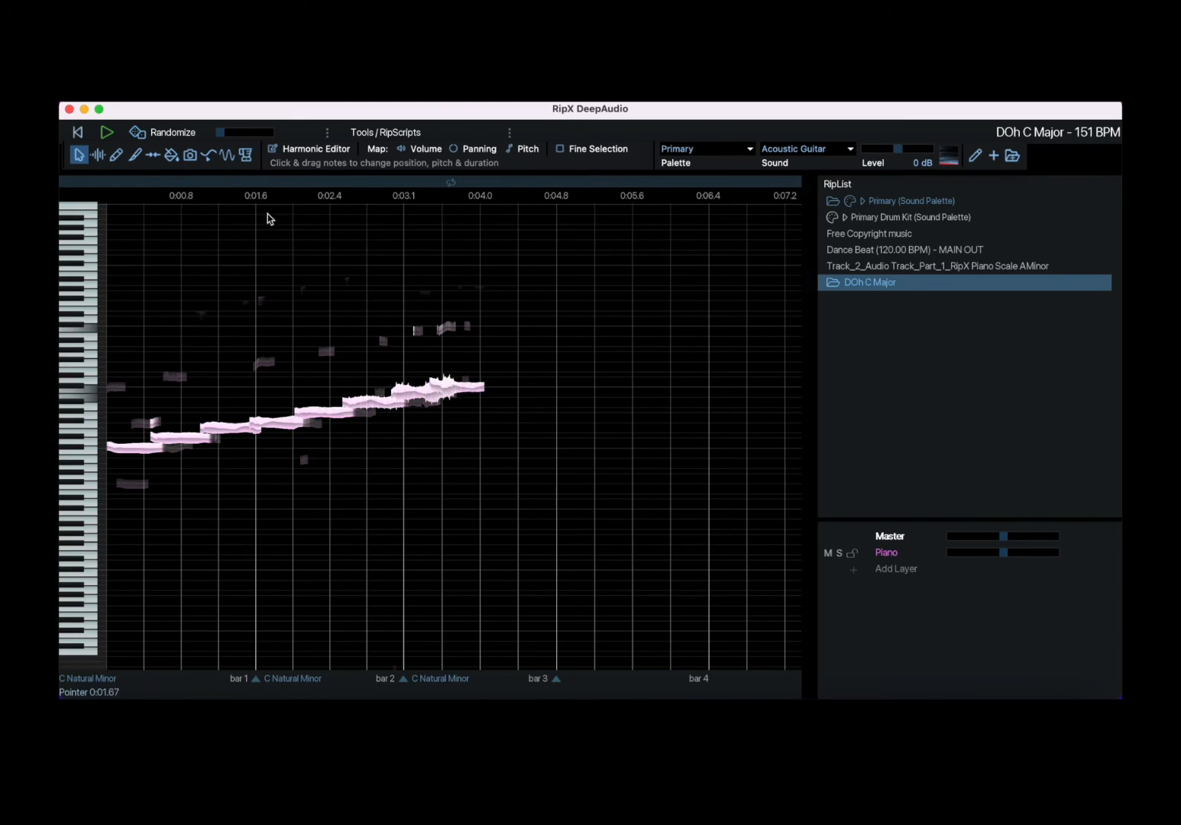
mouse_move(247, 598)
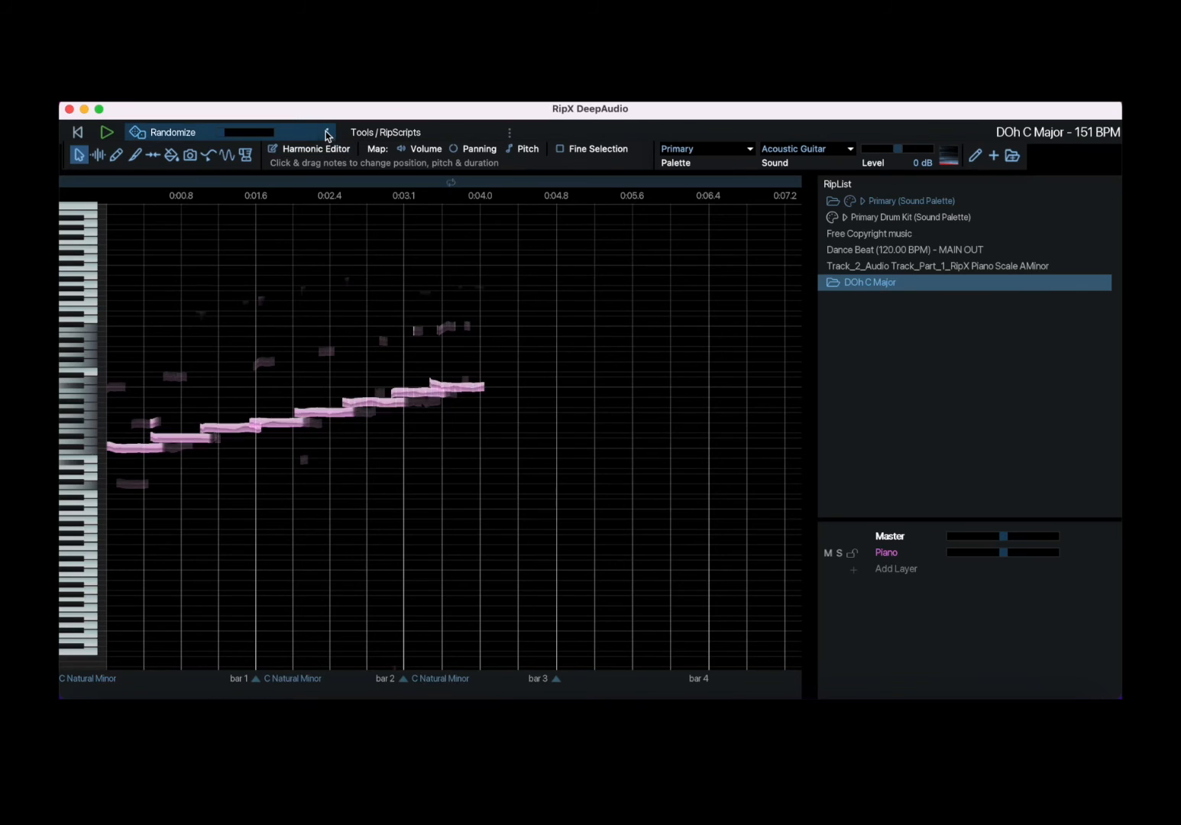
Apply Pitch To Scale at 66% to the selected piano notes
left_click(326, 132)
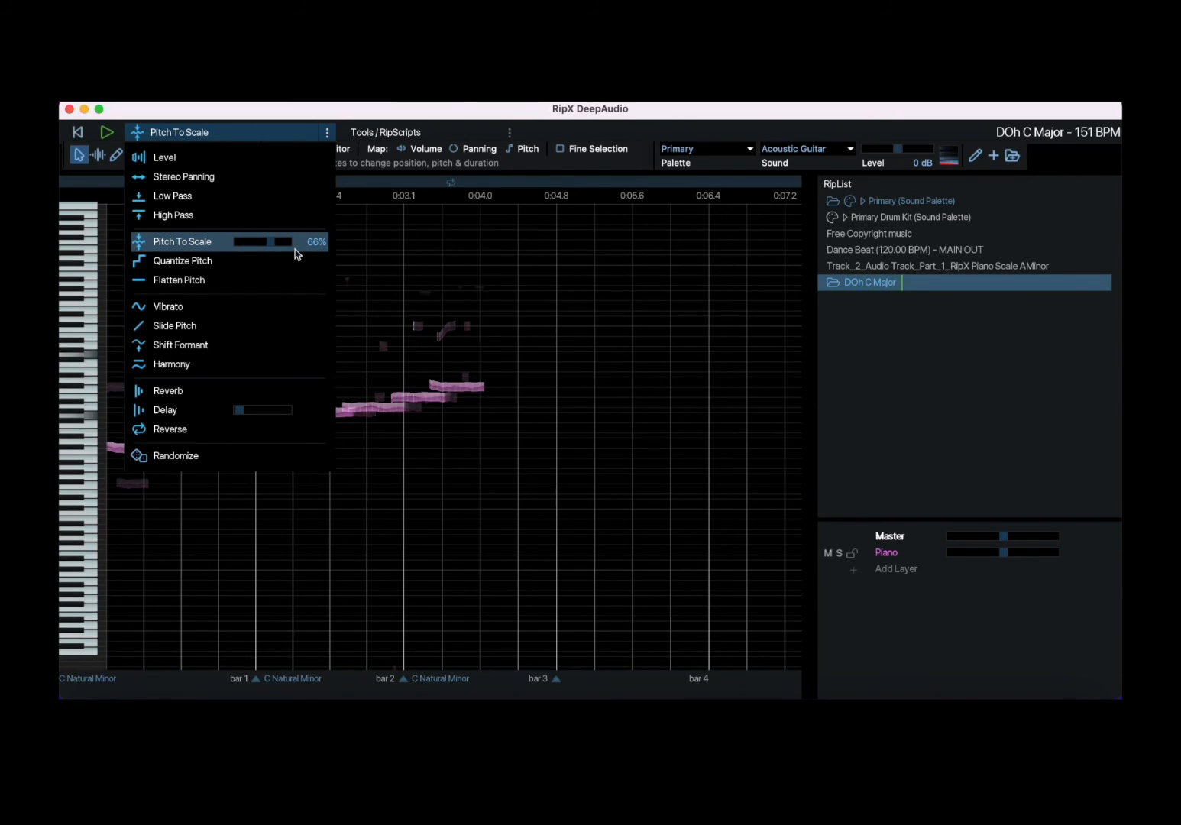
left_click(386, 132)
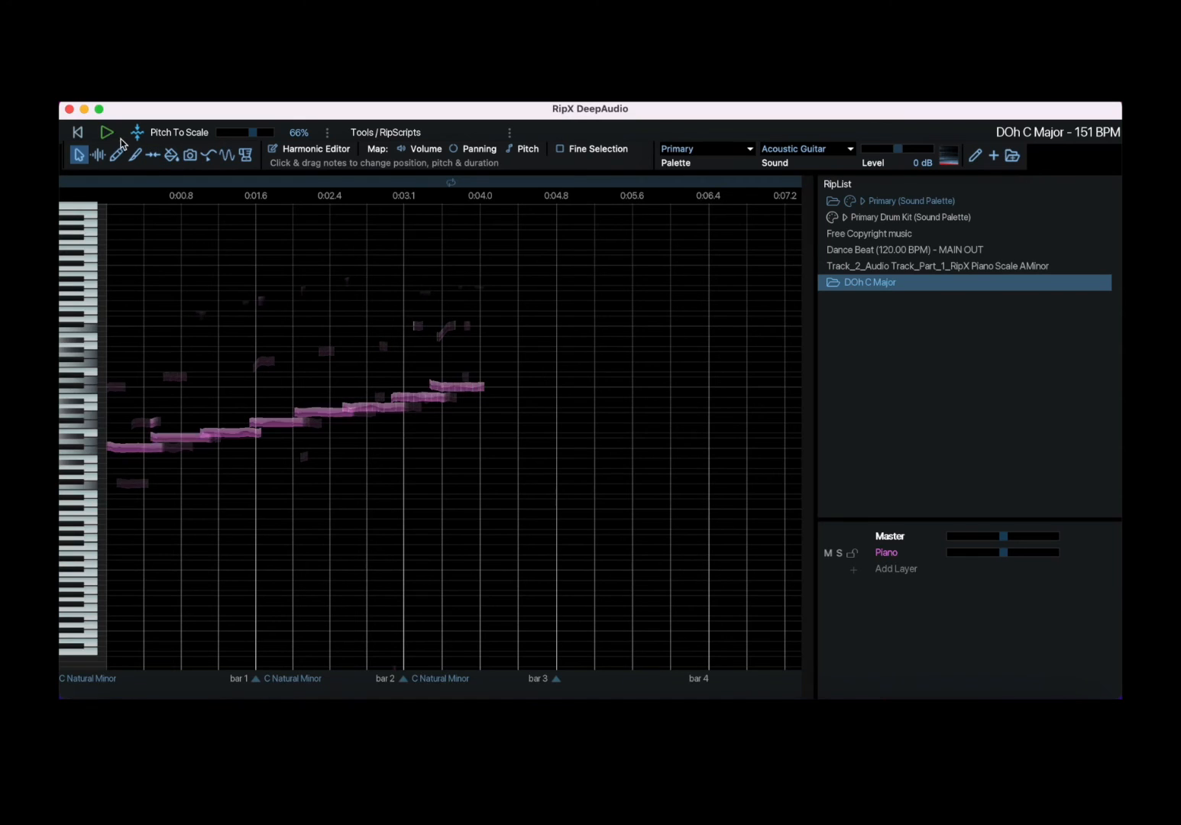
Play back the pitch-corrected notes and reopen the note effects list
left_click(107, 132)
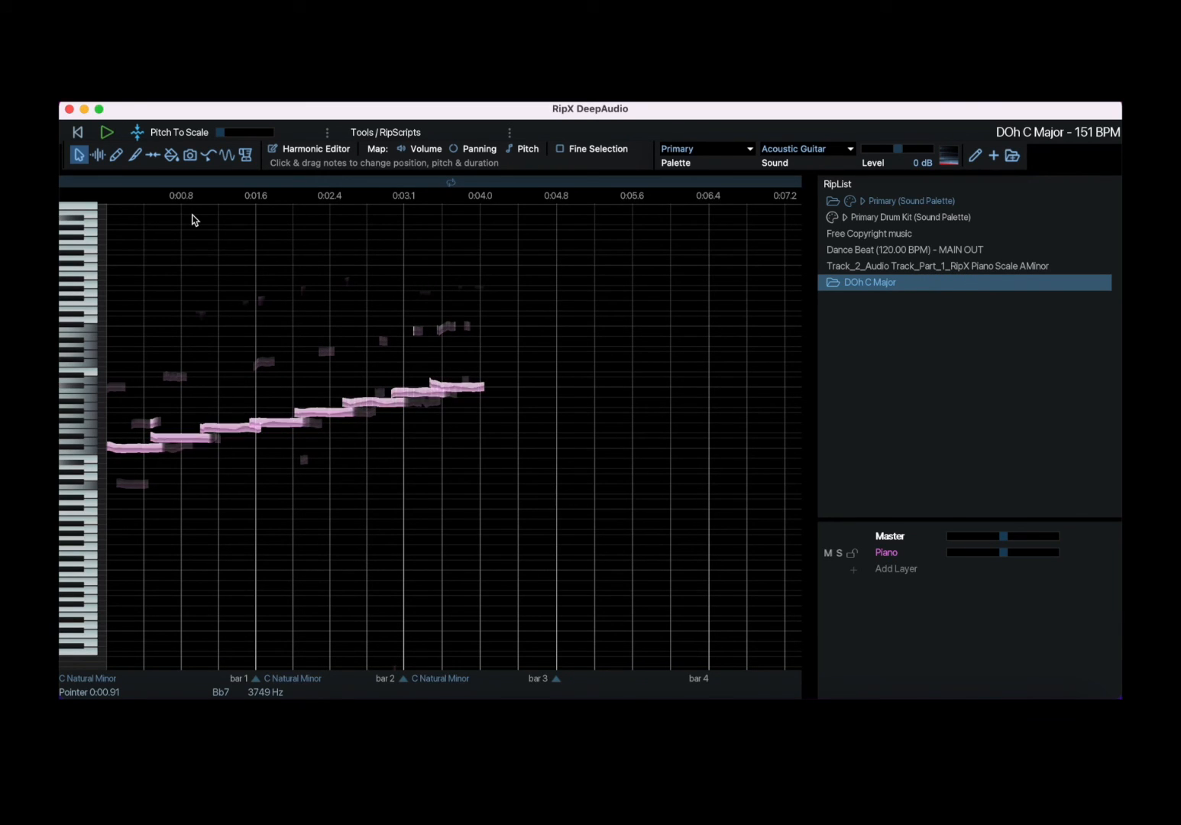
left_click(327, 132)
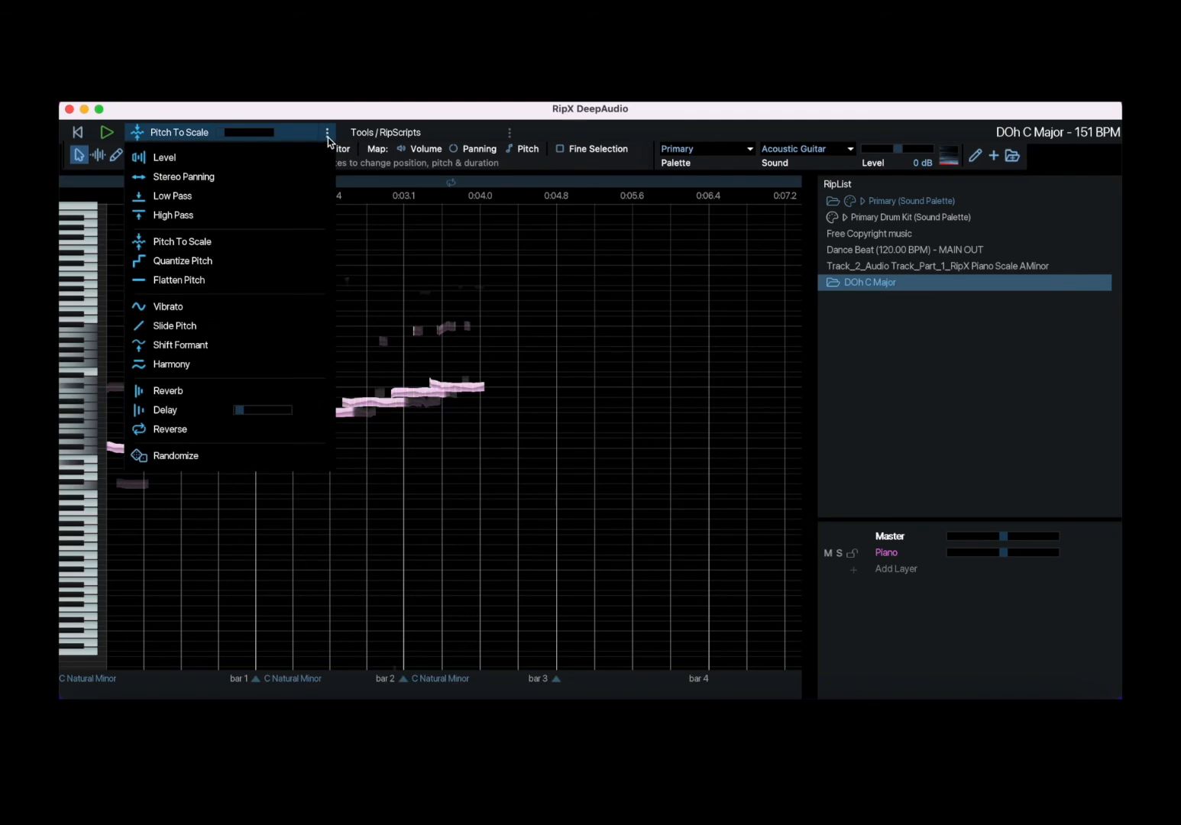
mouse_move(229, 241)
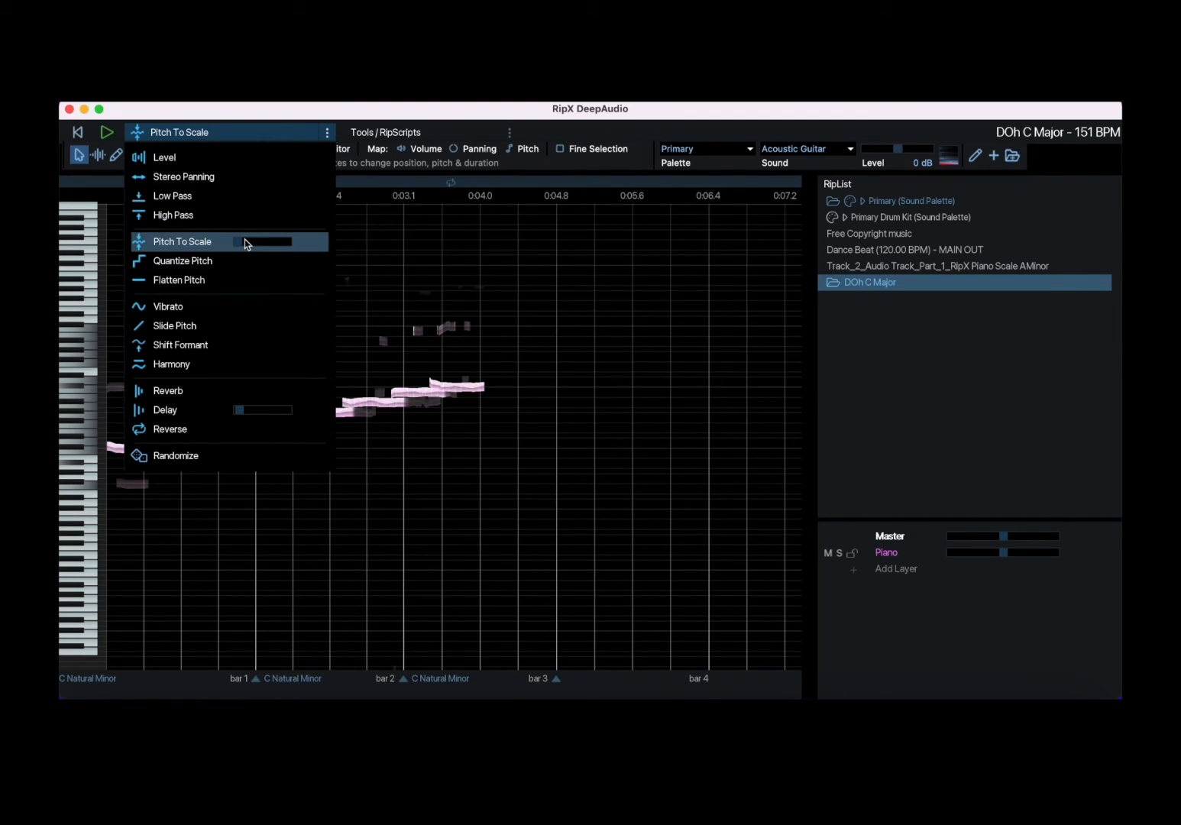
mouse_move(263, 195)
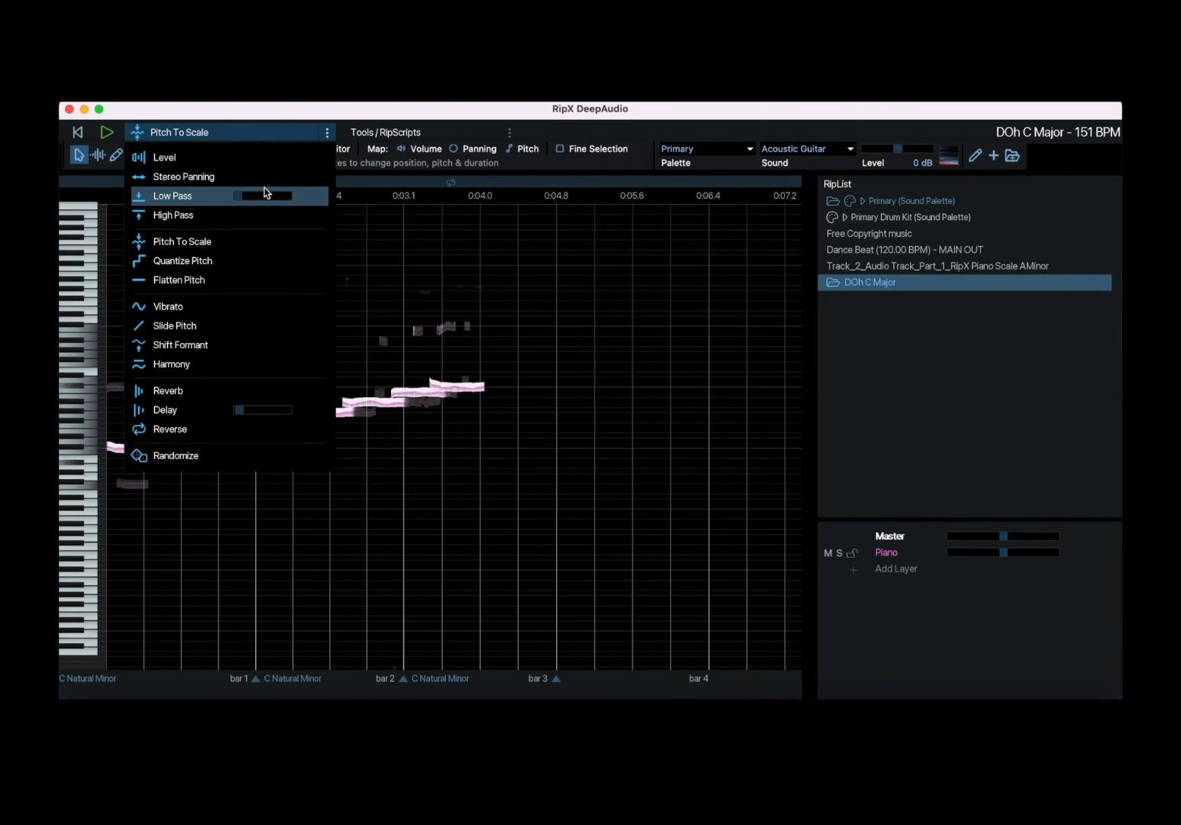
mouse_move(183, 176)
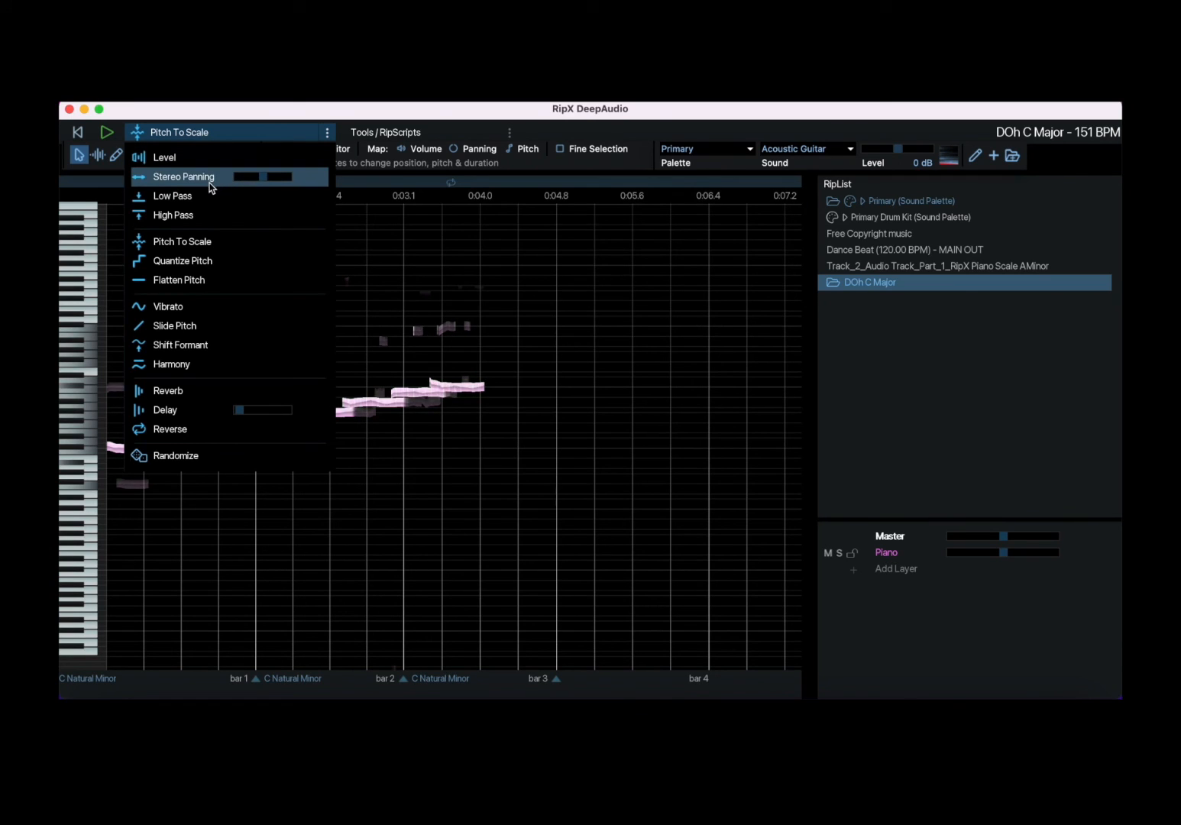
mouse_move(204, 215)
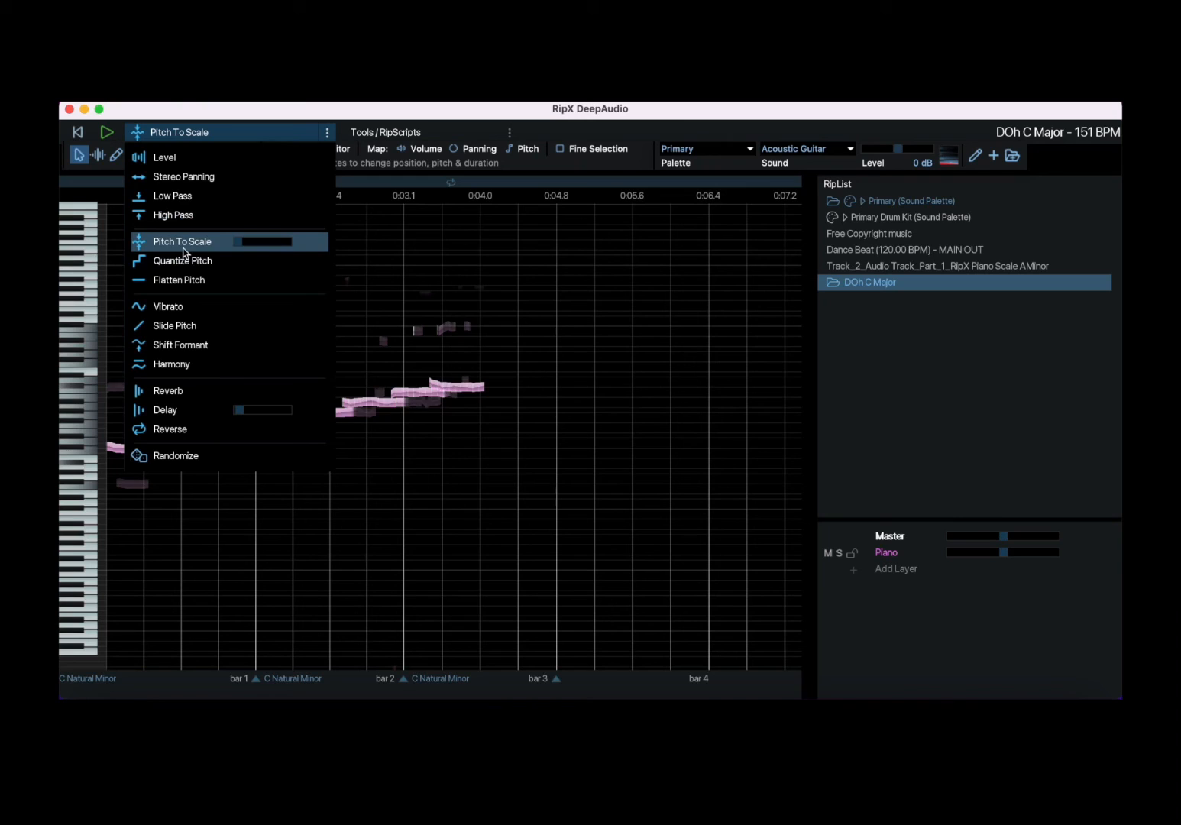
mouse_move(221, 273)
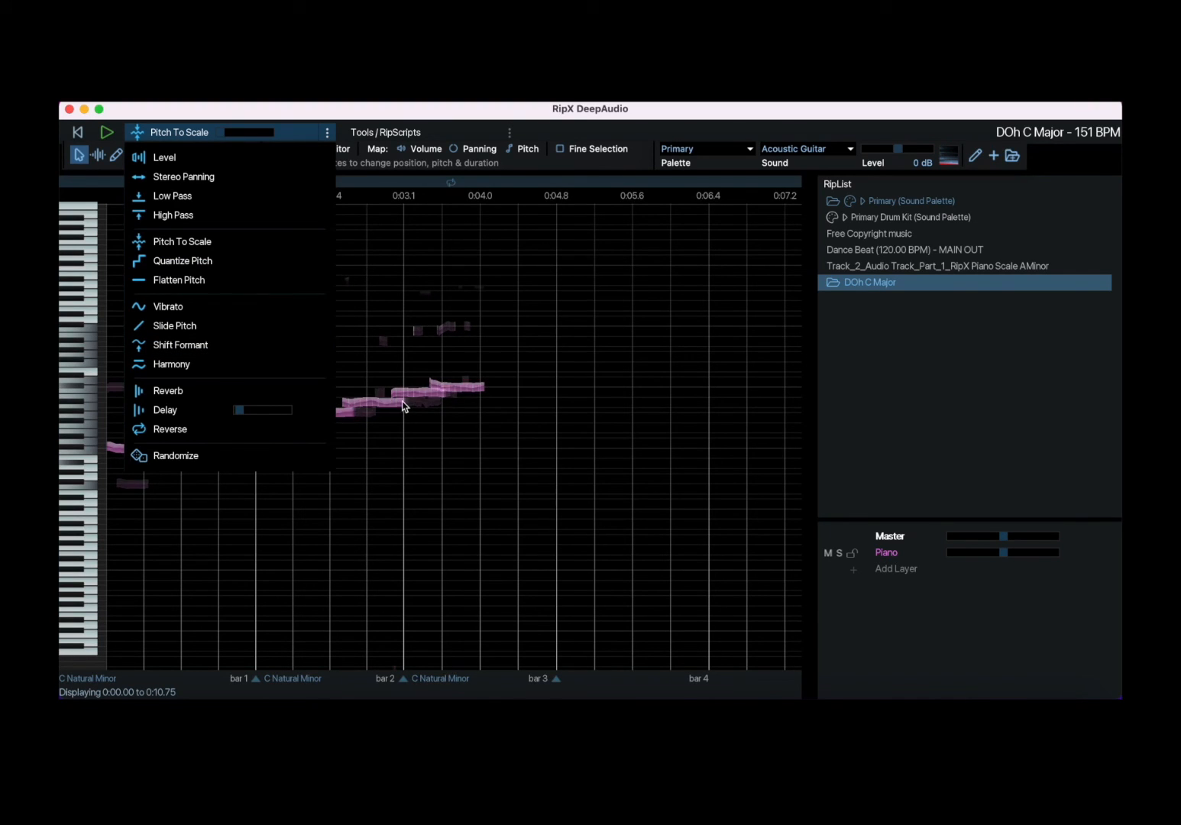
mouse_move(254, 298)
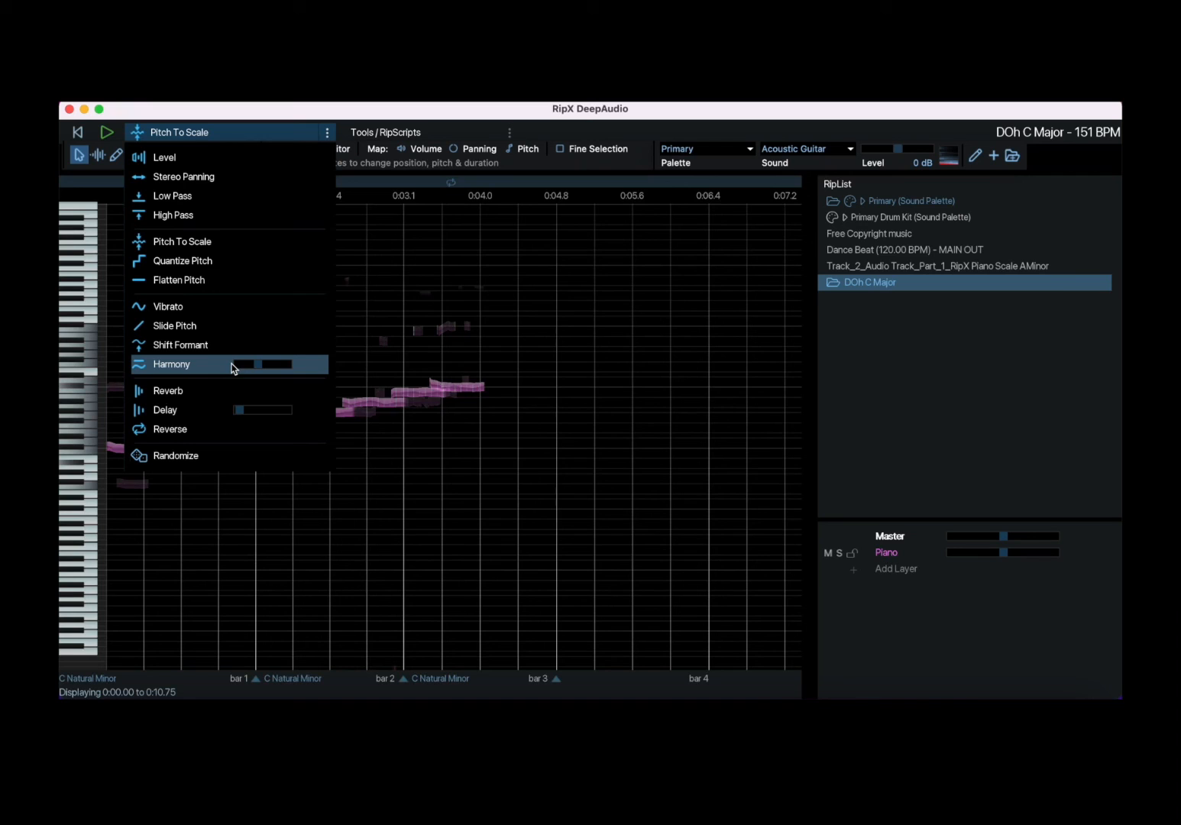
mouse_move(249, 390)
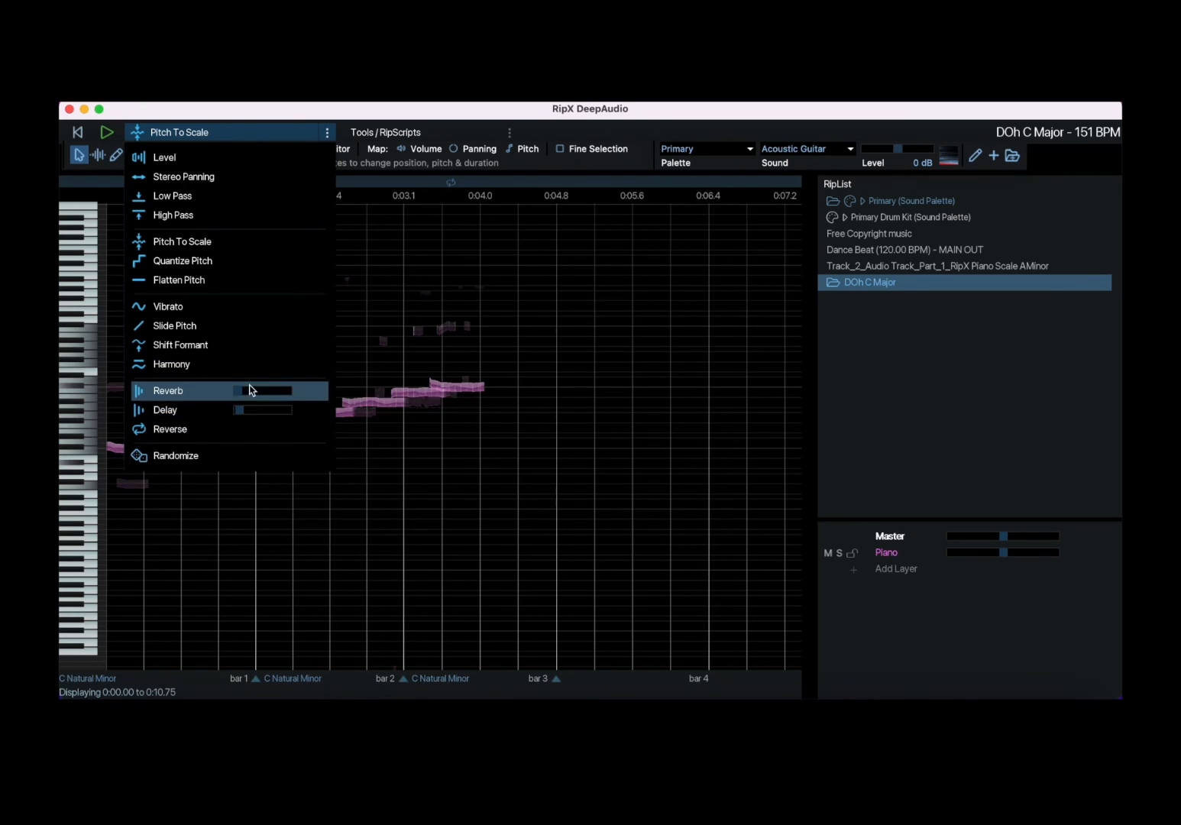
mouse_move(274, 437)
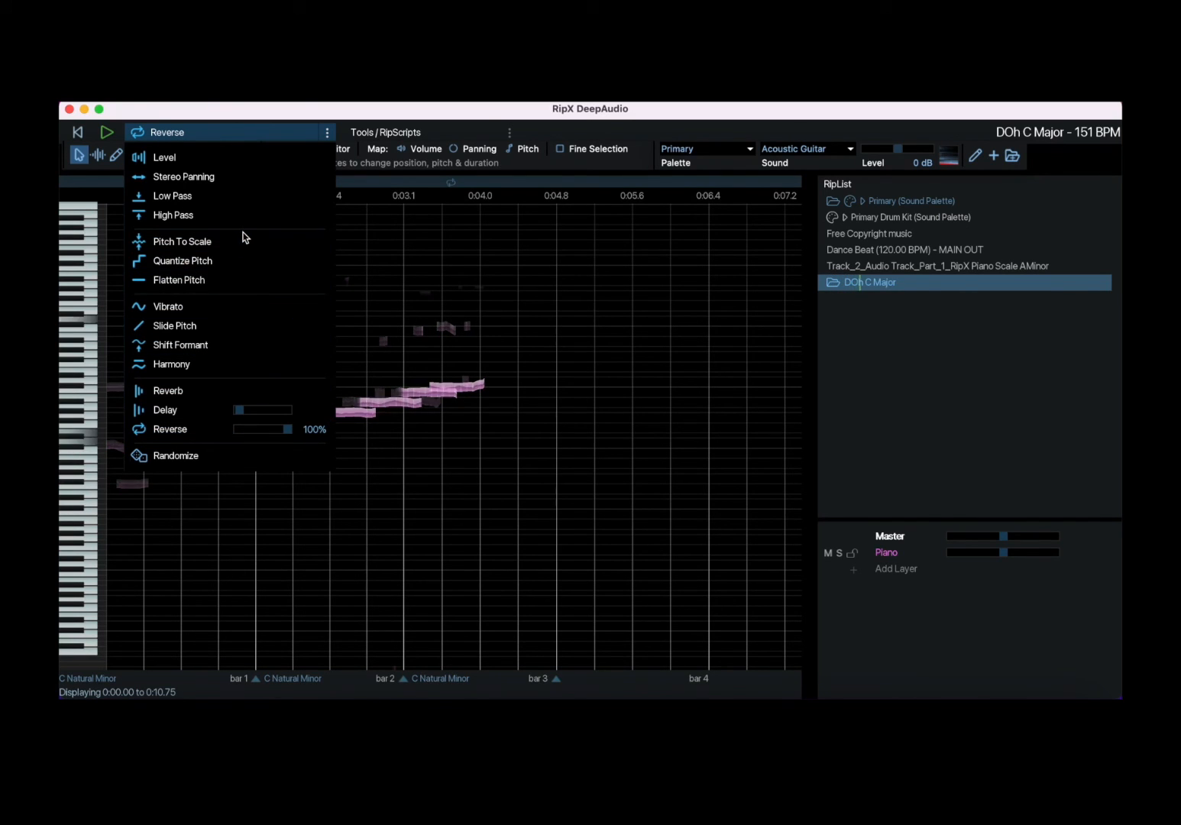
Apply the Reverse effect at 100% to the scale notes
left_click(170, 429)
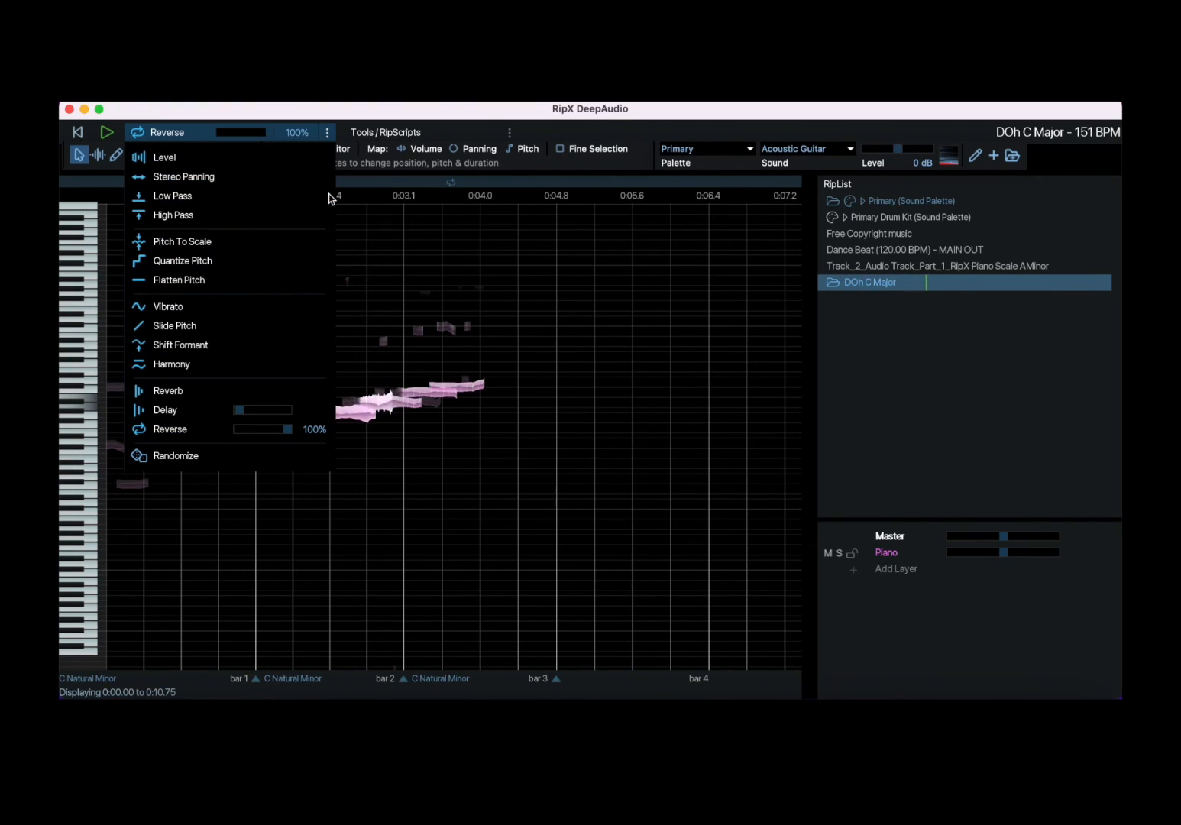
left_click(169, 429)
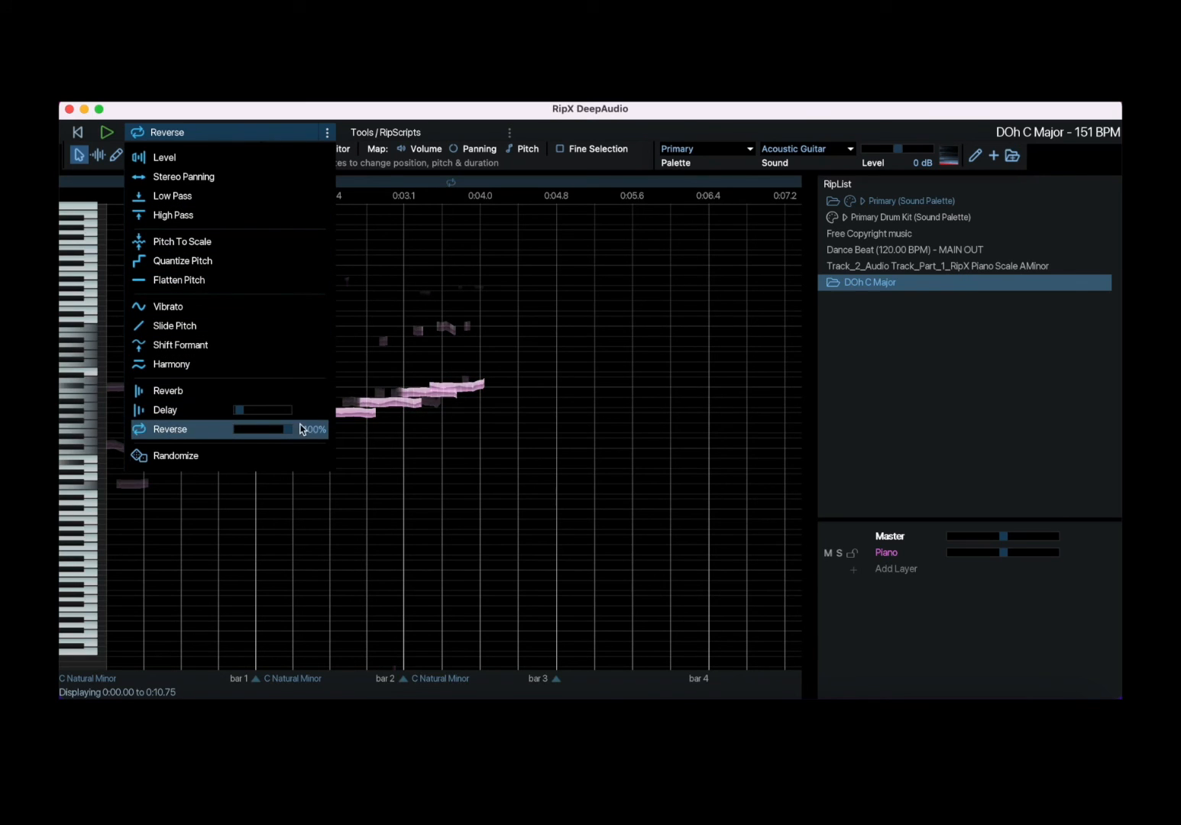